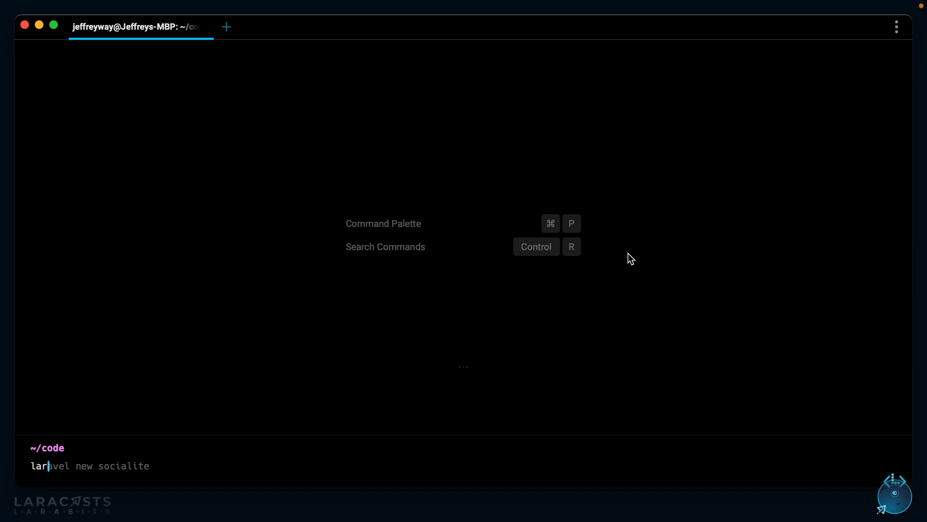
Step: Create the socialite app, require laravel/breeze as a dev dependency, and run php artisan breeze:install
{"action": "key", "text": "Return"}
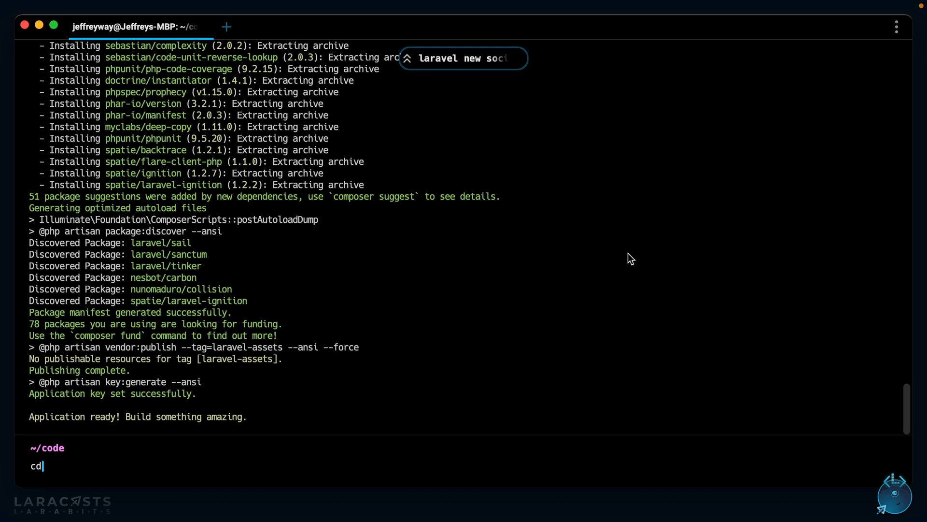
{"action": "key", "text": "Return"}
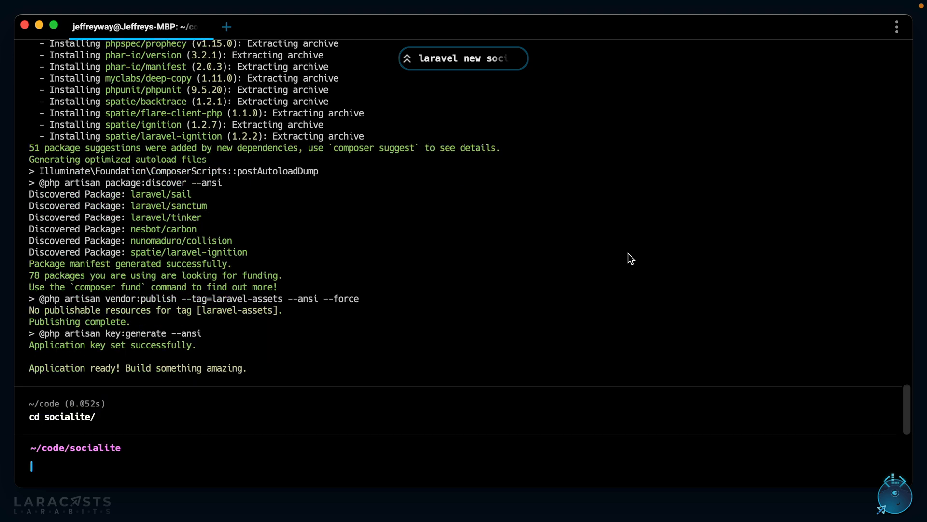
{"action": "type", "text": "composer require laravel/bre"}
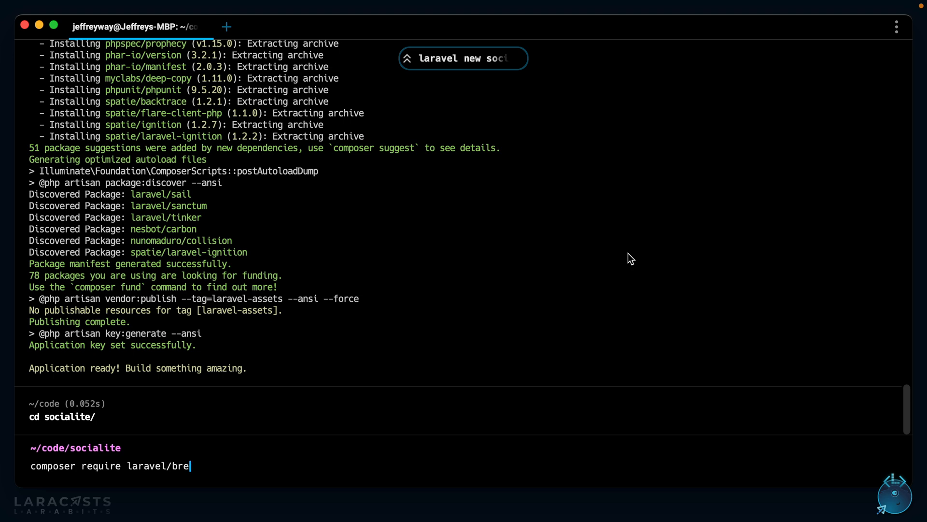
{"action": "key", "text": "Return"}
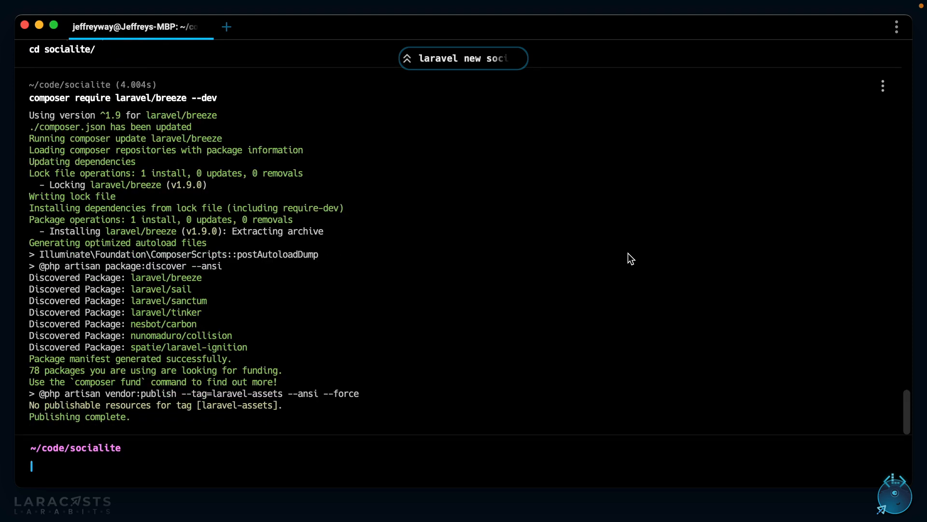
{"action": "type", "text": "php artisan breeze"}
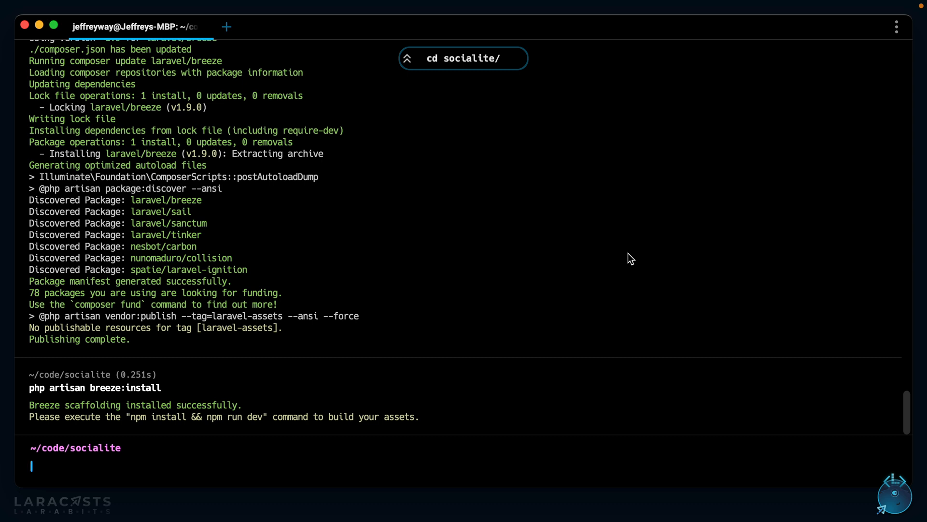
{"action": "mouse_move", "coordinate": [505, 358]}
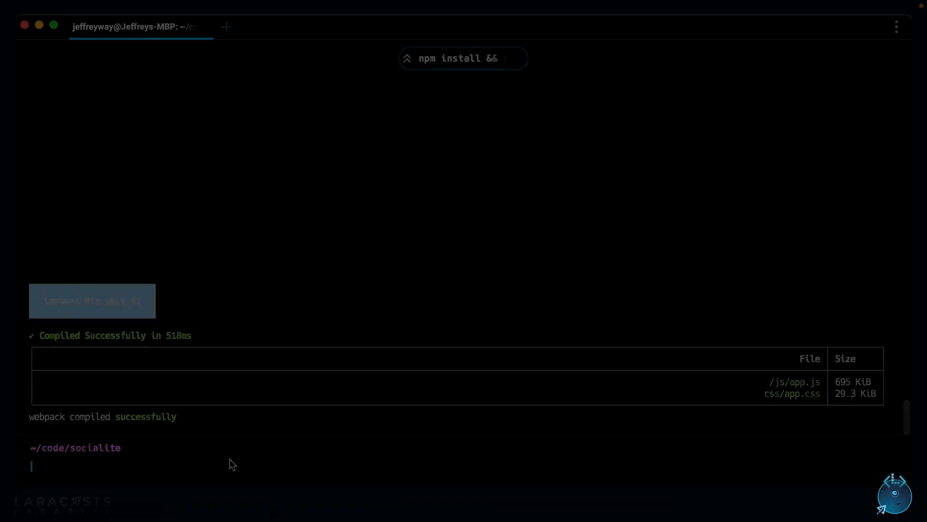
Step: Launch PhpStorm via pstorm . and go to the socialite.test Register page in Firefox
{"action": "type", "text": "pstorm ."}
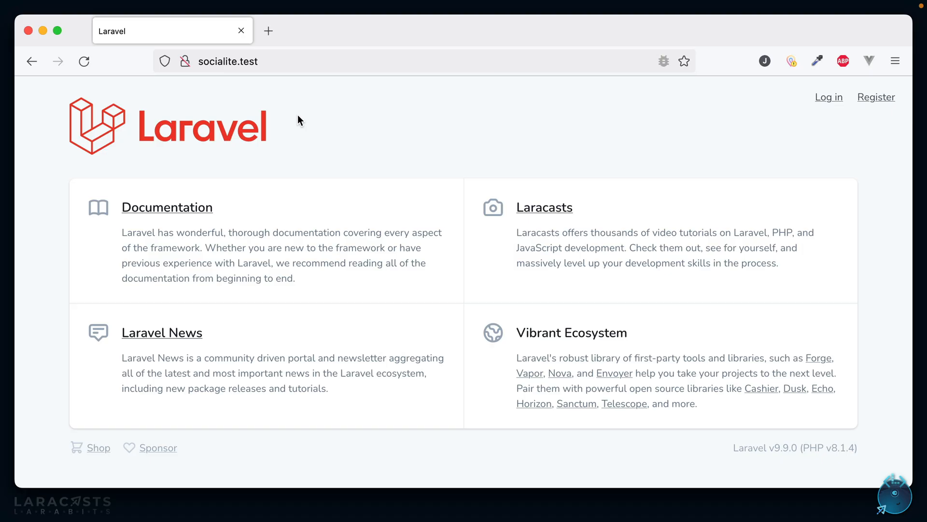
{"action": "mouse_move", "coordinate": [342, 157]}
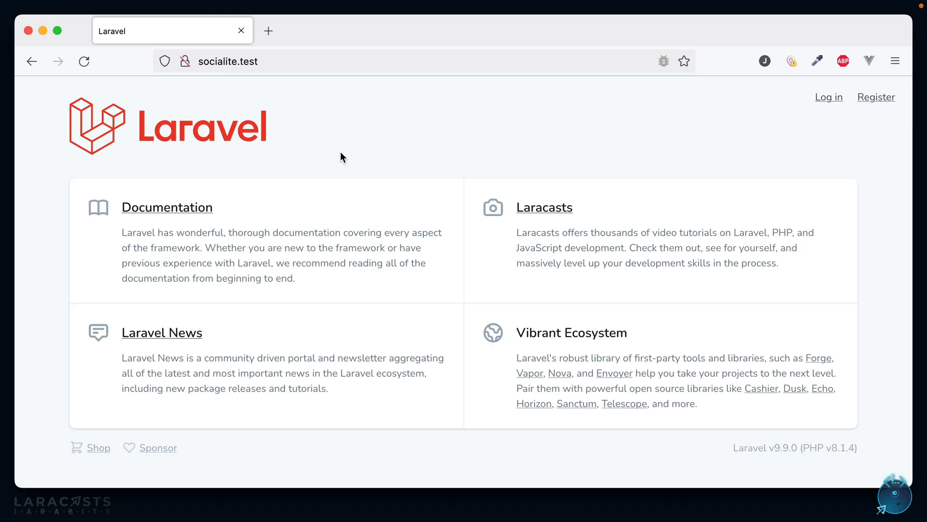
{"action": "left_click", "coordinate": [827, 97]}
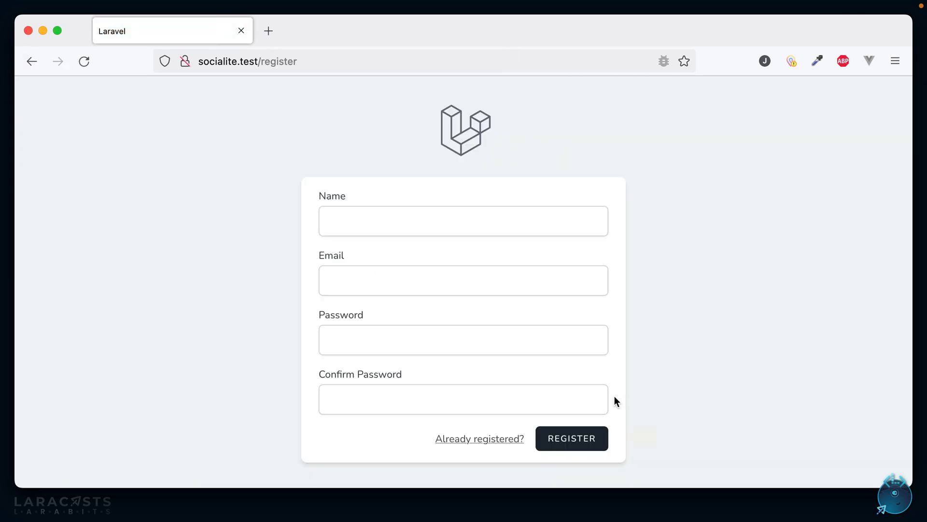
{"action": "left_click", "coordinate": [571, 439]}
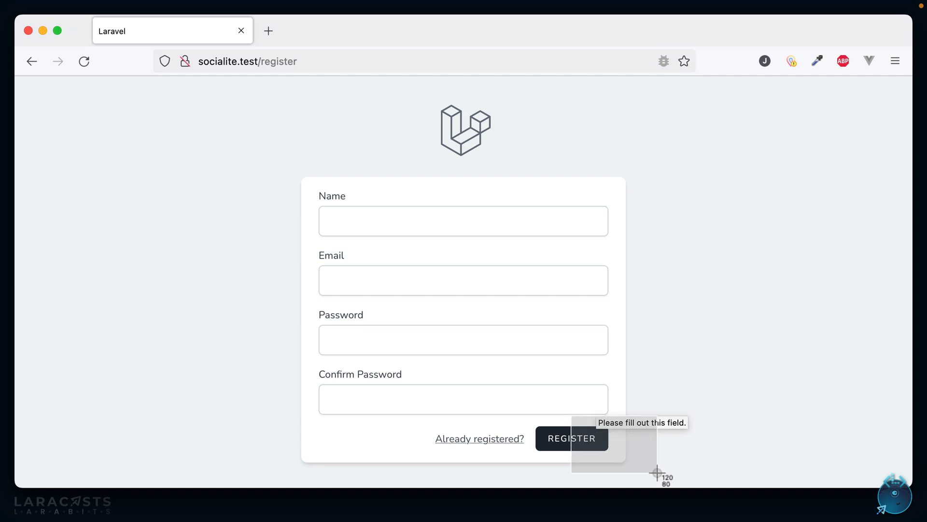
{"action": "mouse_move", "coordinate": [678, 456]}
{"action": "type", "text": "regis"}
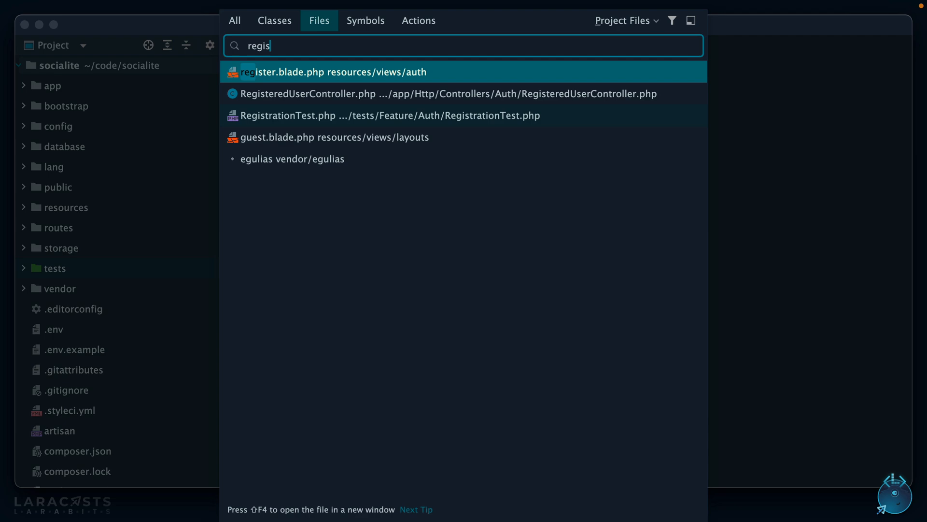
Step: Open register.blade.php and scroll through the registration form markup
{"action": "left_click", "coordinate": [338, 71]}
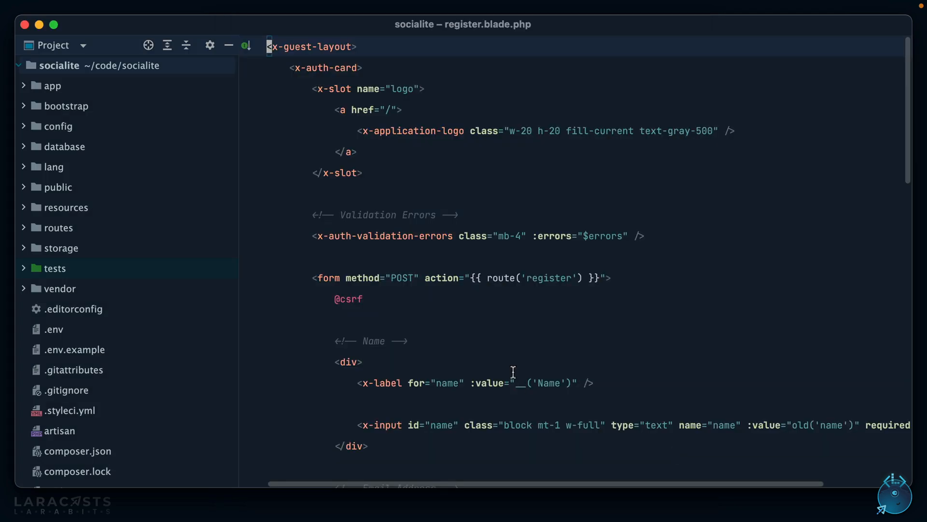
{"action": "scroll", "scroll_direction": "down", "scroll_amount": 3}
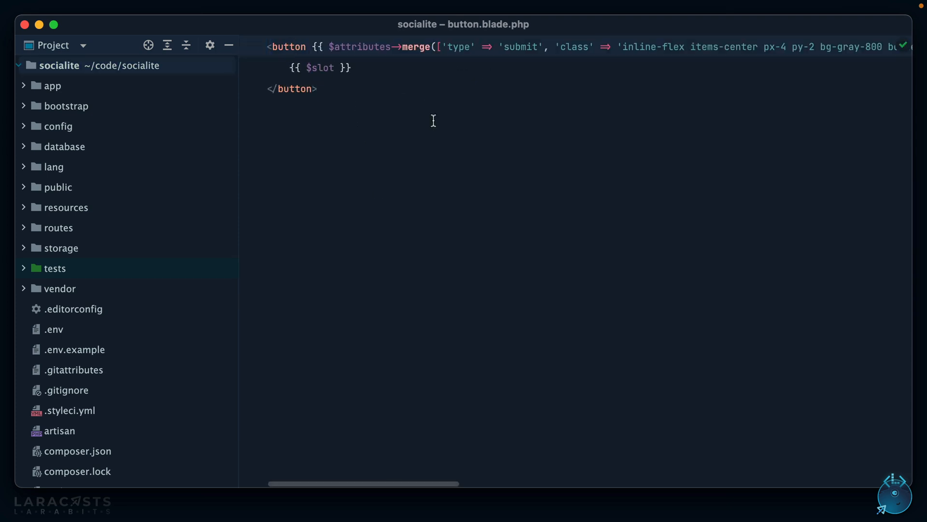
{"action": "mouse_move", "coordinate": [198, 35]}
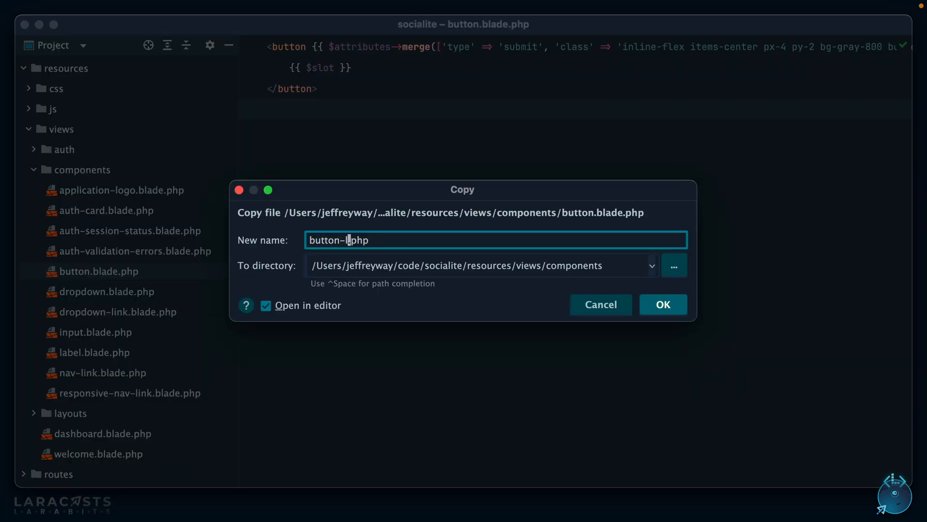
Step: Create button-link.blade.php and add an x-button-link labelled 'Use GitHub' after Register
{"action": "left_click", "coordinate": [662, 305]}
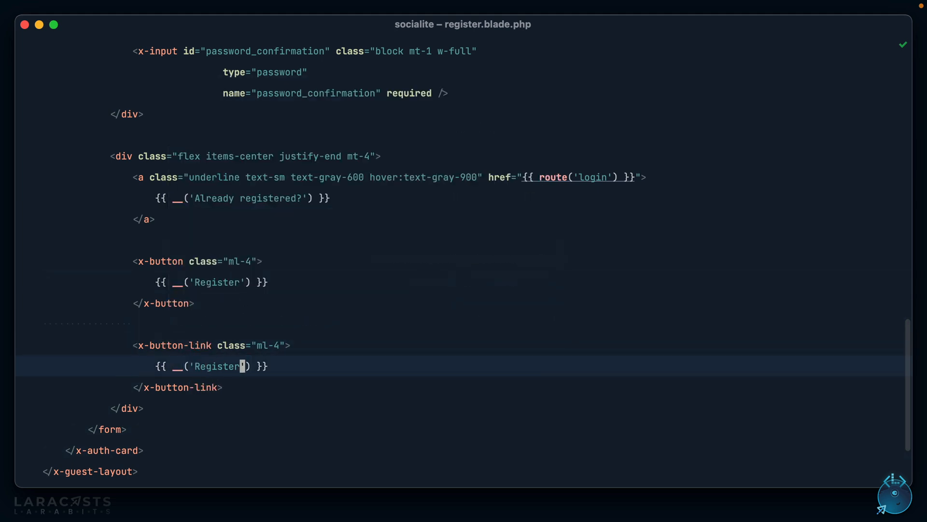
{"action": "type", "text": "with GitH"}
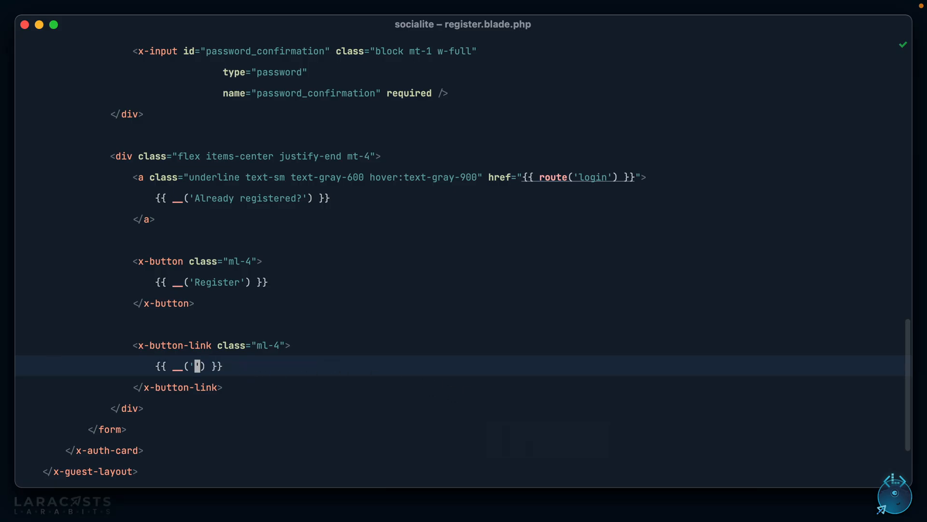
{"action": "type", "text": "Use GitH"}
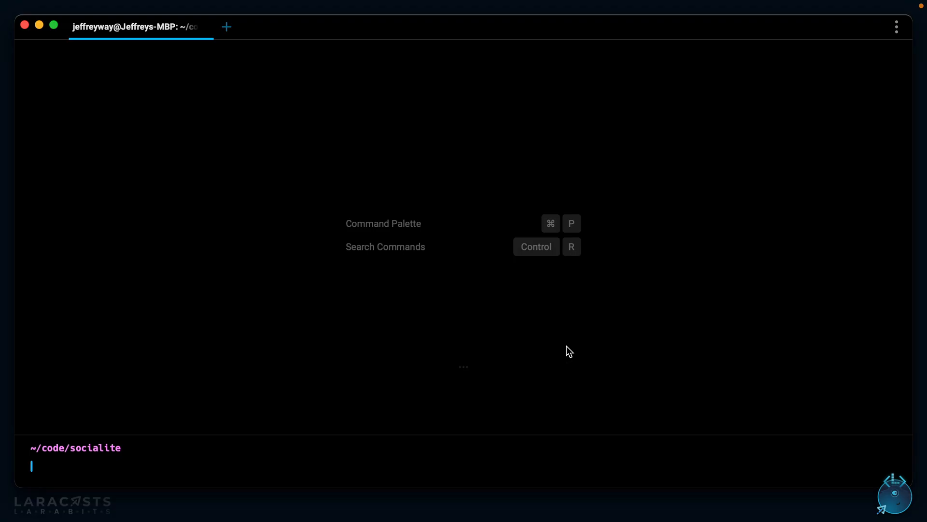
Step: Run composer require laravel/socialite in Warp
{"action": "type", "text": "composer"}
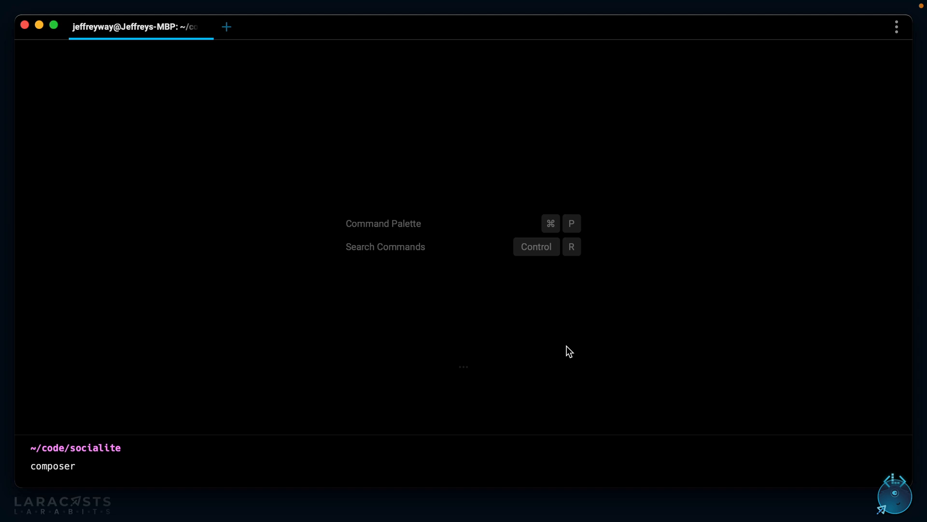
{"action": "type", "text": "require laravel/"}
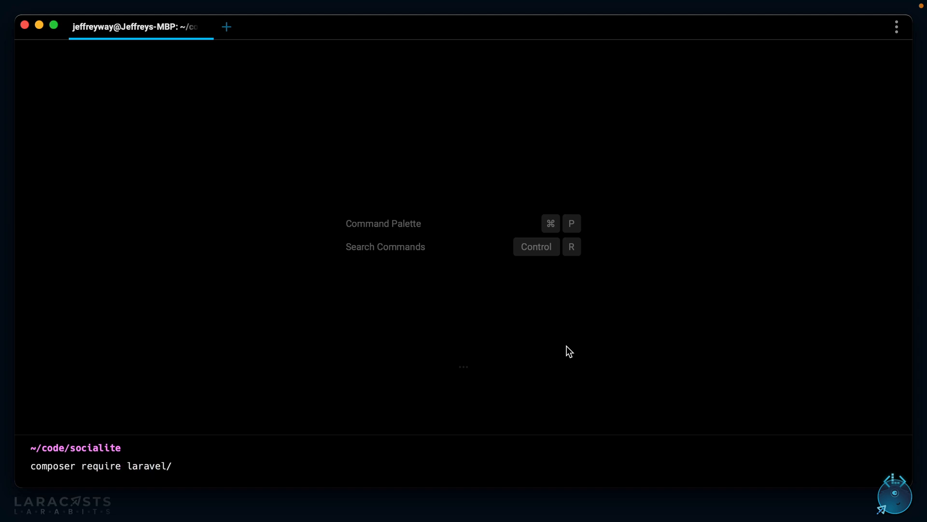
{"action": "type", "text": "socialite"}
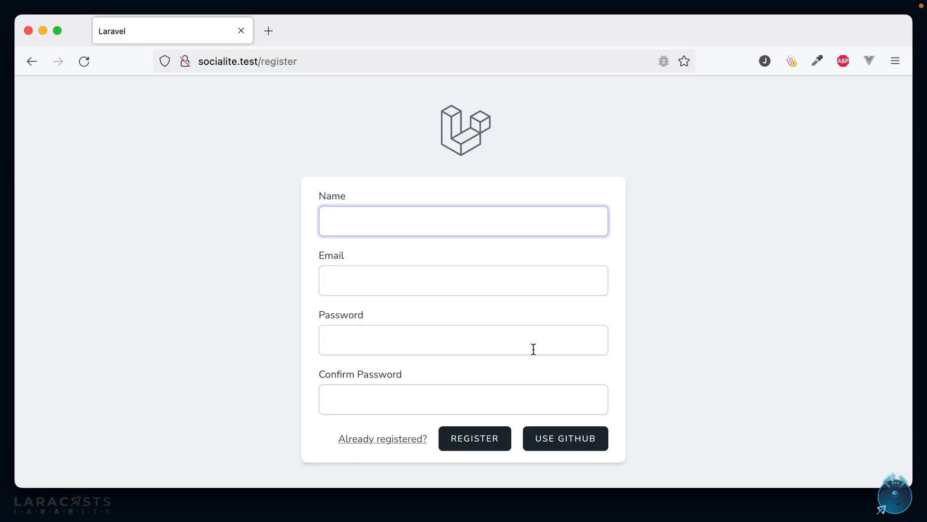
Step: Navigate GitHub Settings > Developer settings > OAuth Apps and start registering a new application
{"action": "left_click", "coordinate": [474, 439]}
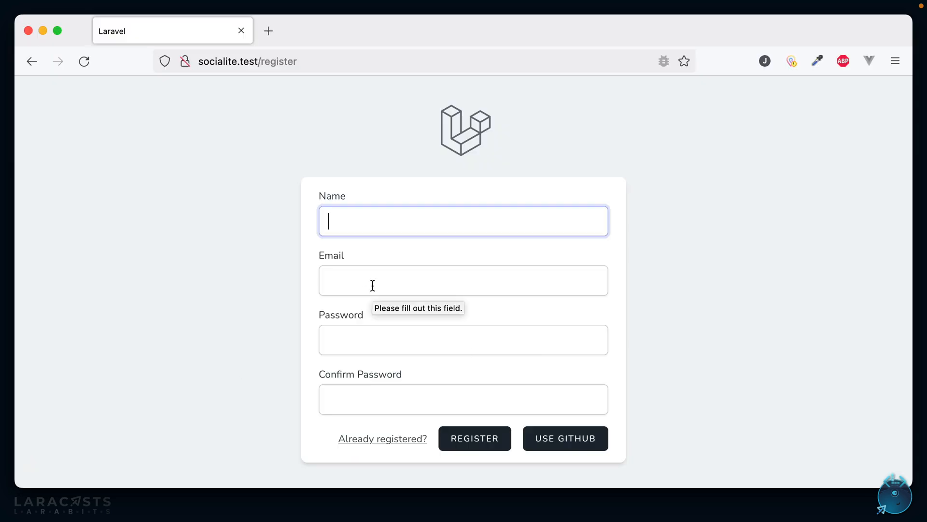
{"action": "left_click", "coordinate": [563, 439]}
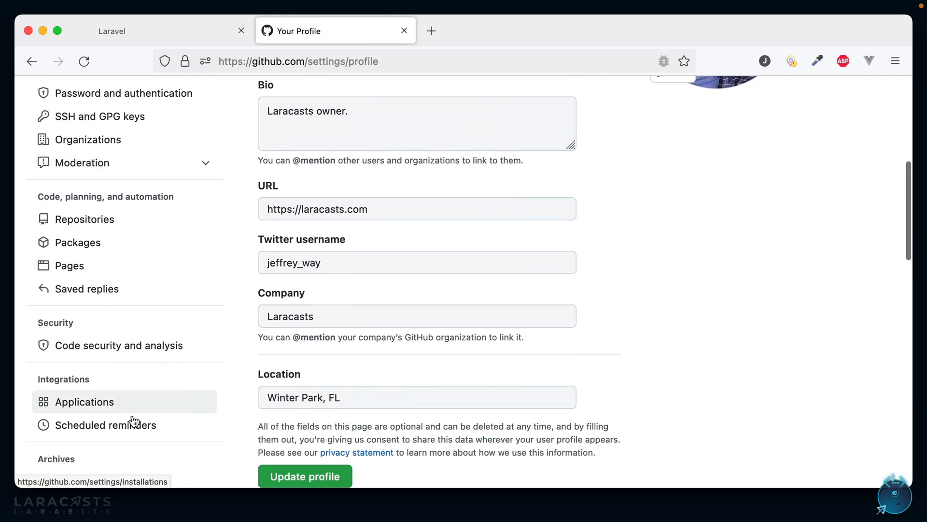
{"action": "left_click", "coordinate": [84, 401]}
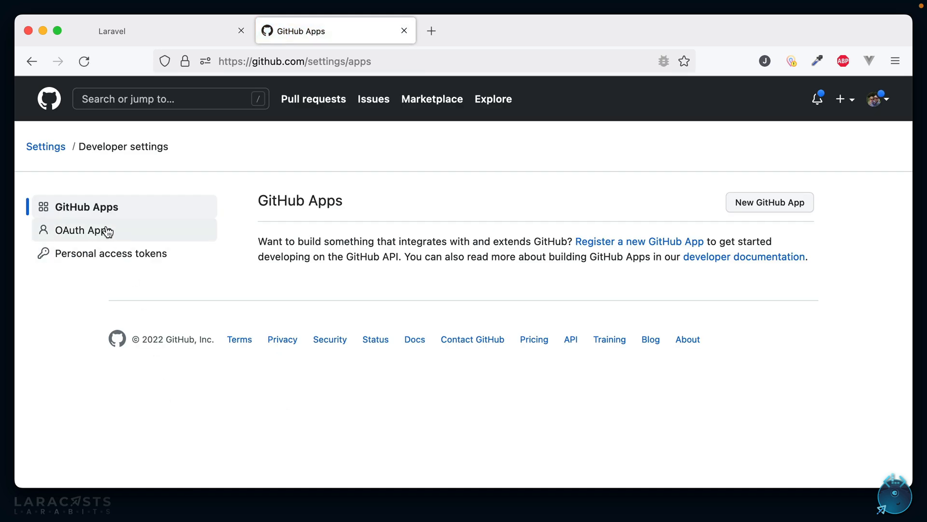
{"action": "left_click", "coordinate": [84, 230]}
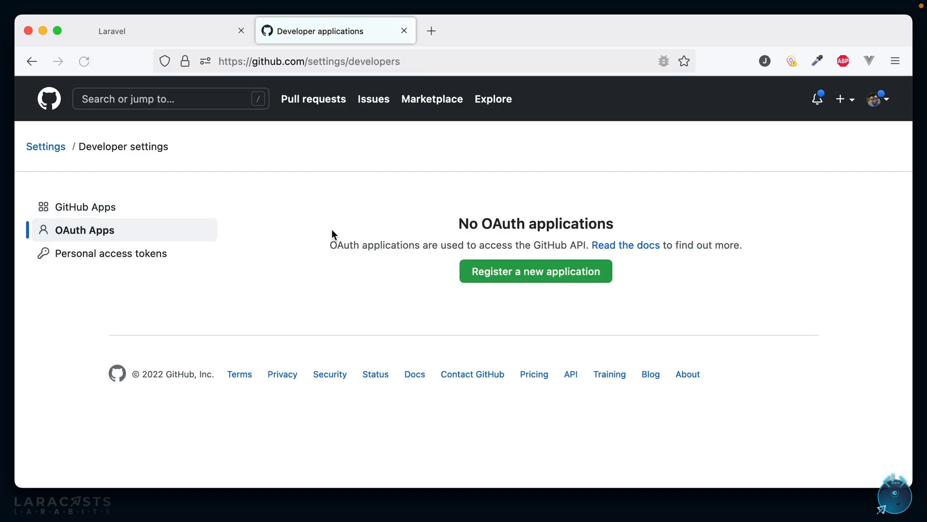
{"action": "left_click", "coordinate": [535, 270]}
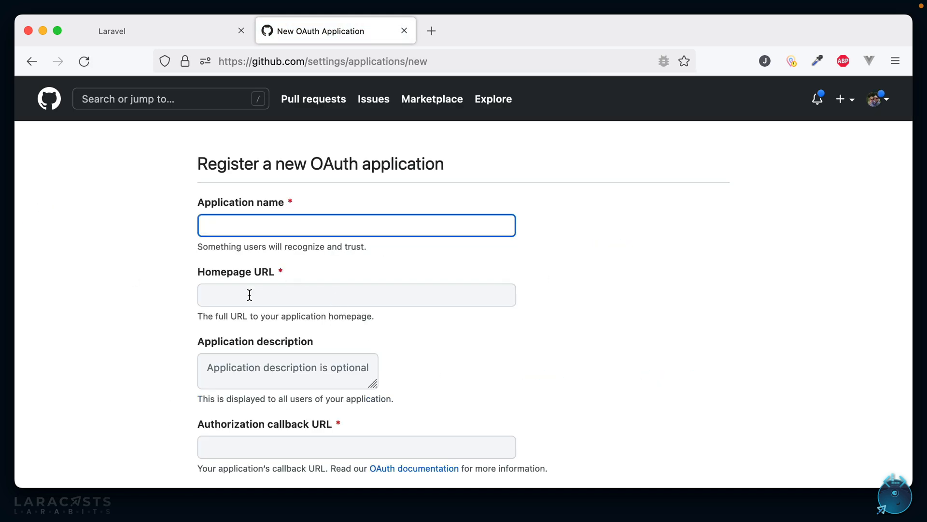
{"action": "type", "text": "Laracasts"}
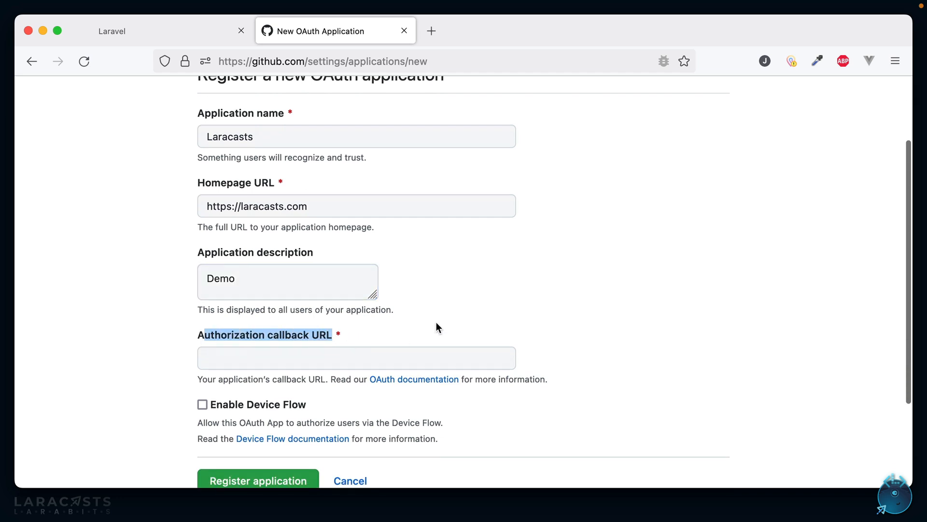
{"action": "left_click", "coordinate": [258, 479]}
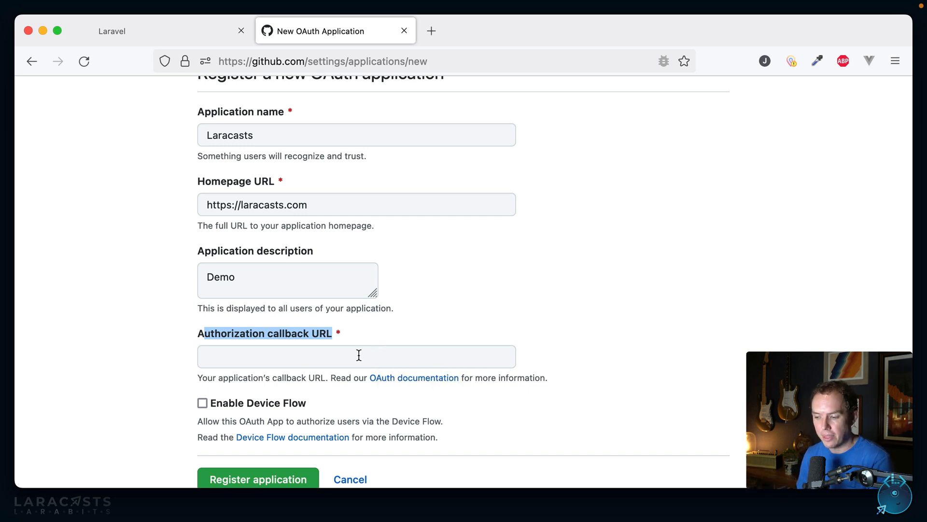
{"action": "type", "text": "http:"}
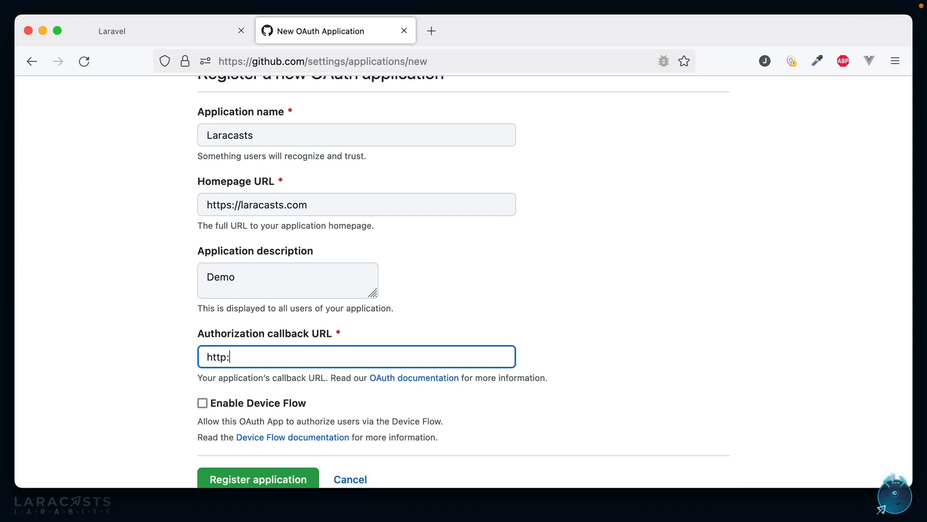
{"action": "type", "text": "//social"}
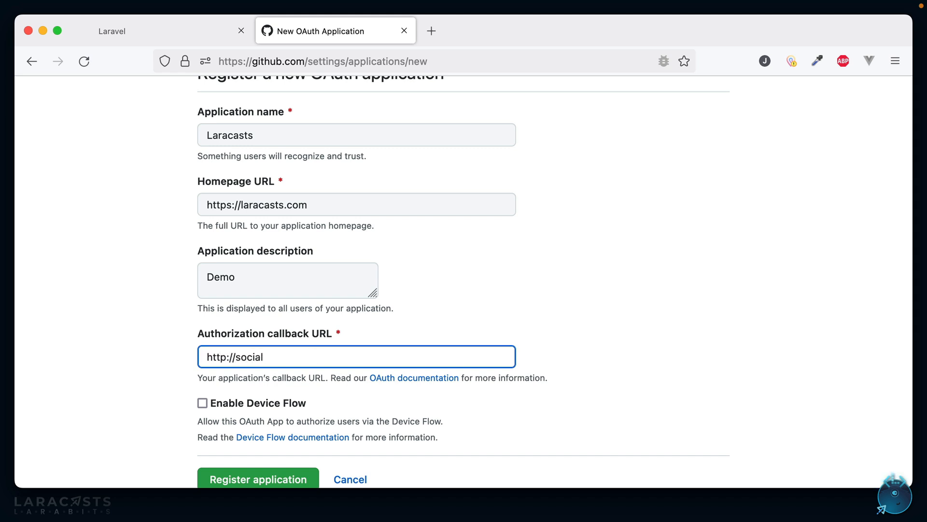
{"action": "type", "text": "ite.test/auth"}
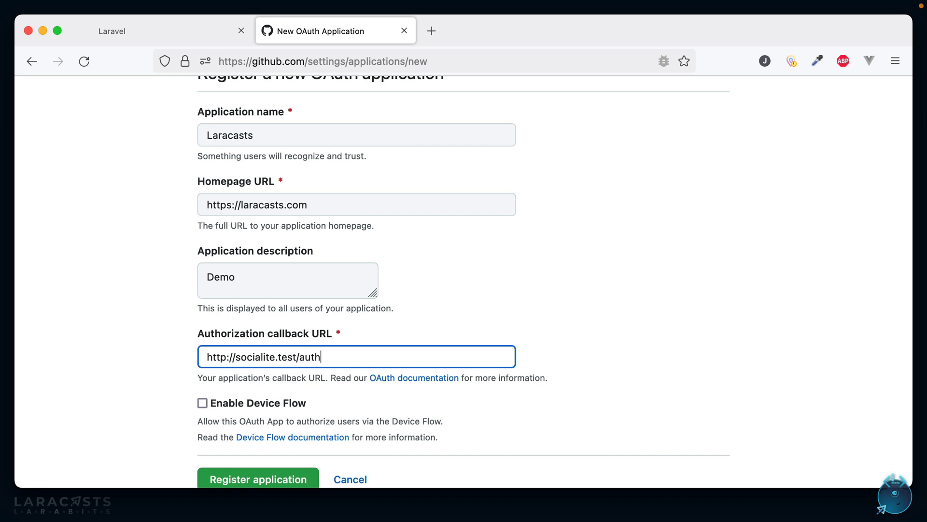
{"action": "type", "text": "/c"}
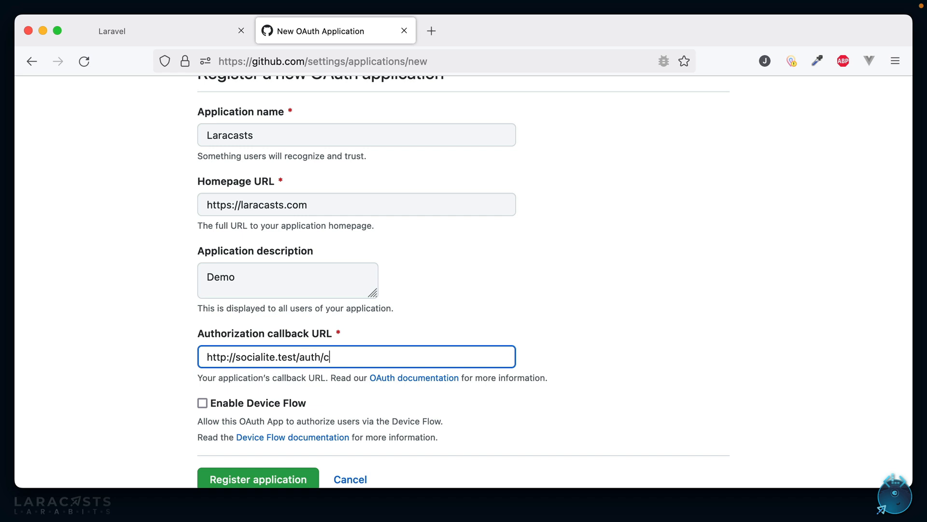
{"action": "type", "text": "allback"}
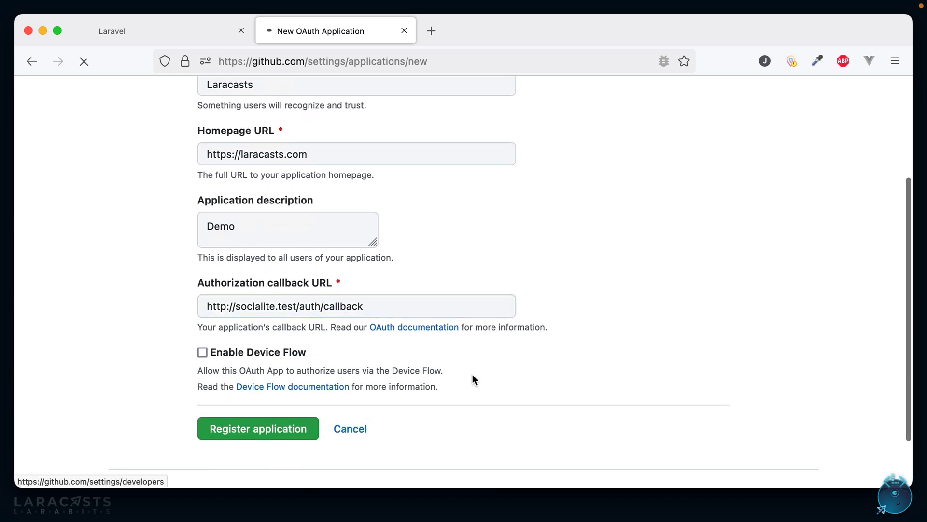
{"action": "left_click", "coordinate": [258, 428]}
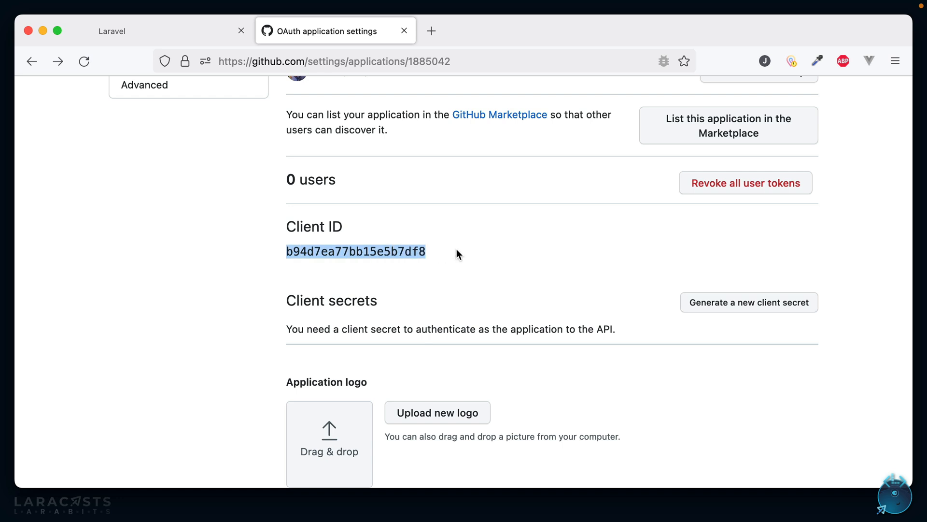
{"action": "mouse_move", "coordinate": [757, 309]}
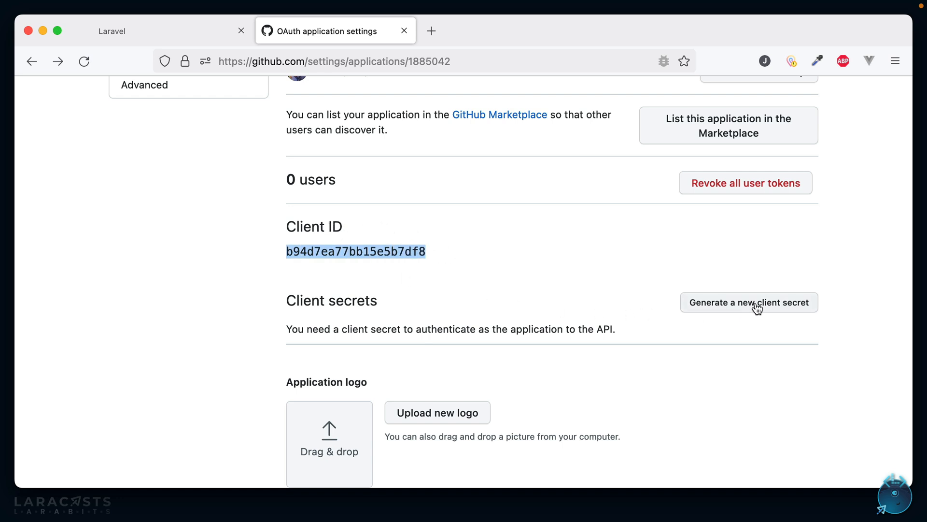
Step: Generate a new client secret for the Laracasts app and confirm the account password
{"action": "left_click", "coordinate": [747, 303]}
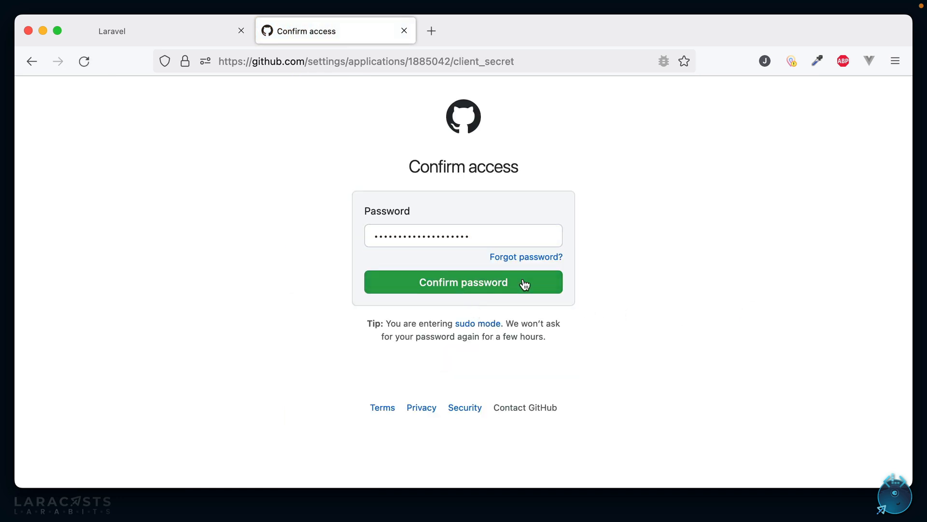
{"action": "left_click", "coordinate": [462, 281]}
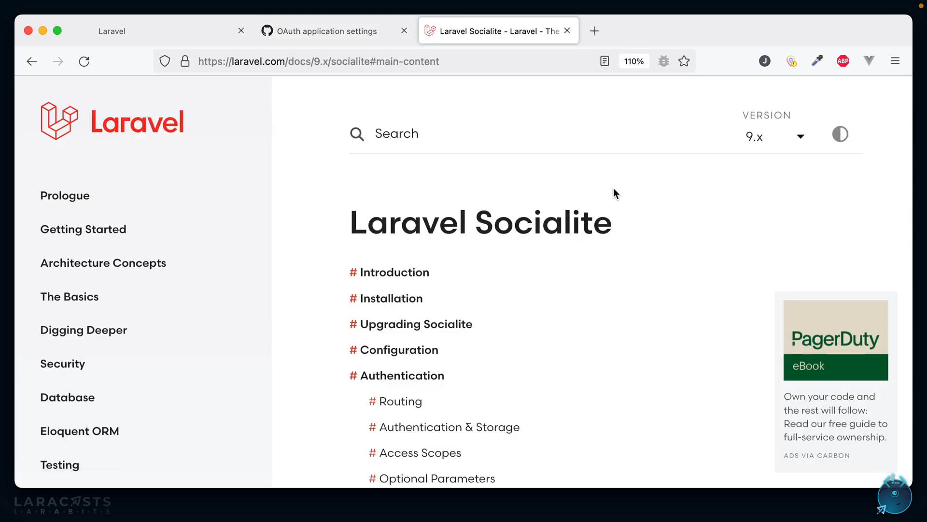
Step: Scroll the Socialite docs contents and jump to the Installation section
{"action": "scroll", "scroll_direction": "down", "scroll_amount": 3}
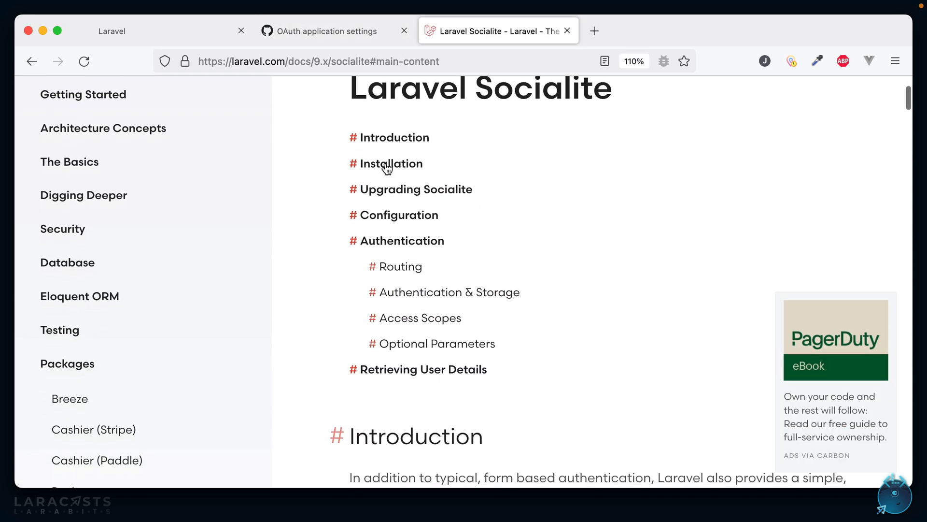
{"action": "left_click", "coordinate": [393, 163]}
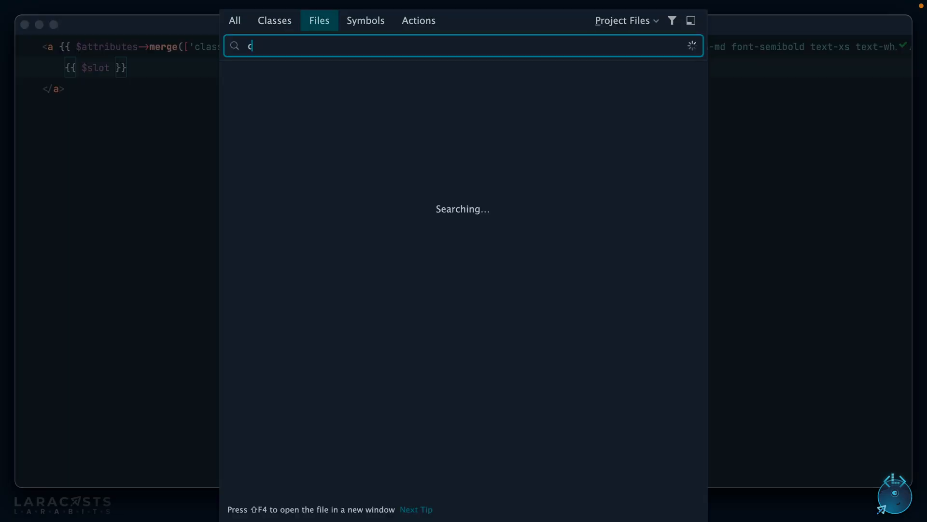
Step: Open config/services.php, add the github client_id/client_secret/redirect block, and select the redirect URL
{"action": "type", "text": "onfig/serv"}
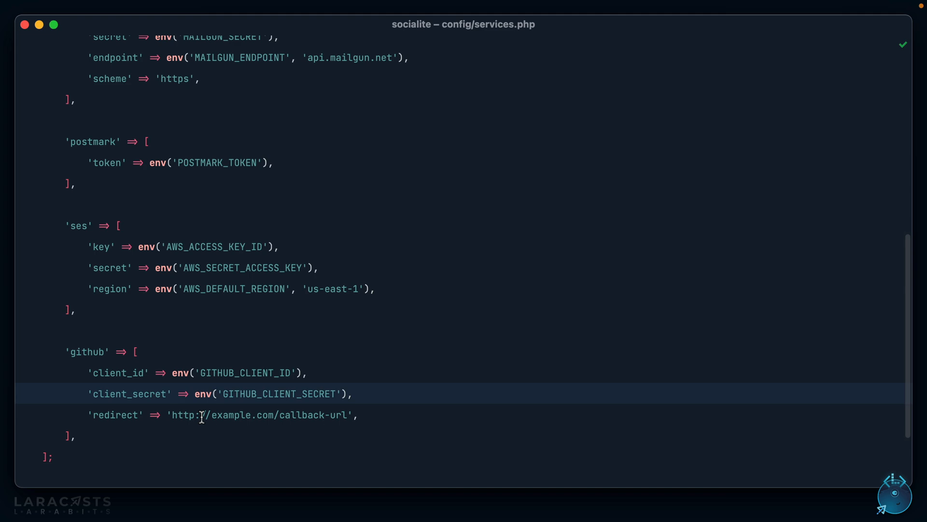
{"action": "double_click", "coordinate": [244, 373]}
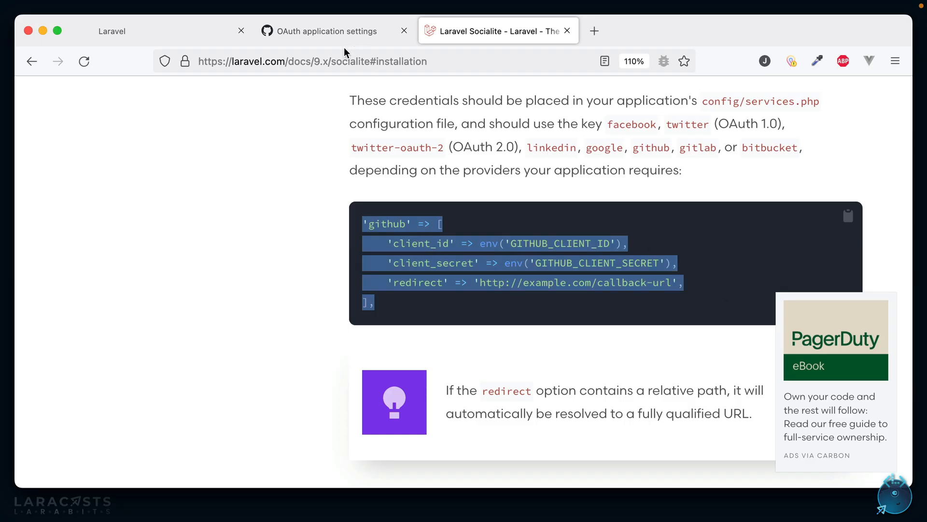
Step: Add GITHUB_CLIENT_ID and GITHUB_CLIENT_SECRET to .env using the values from the GitHub OAuth app
{"action": "left_click", "coordinate": [325, 31]}
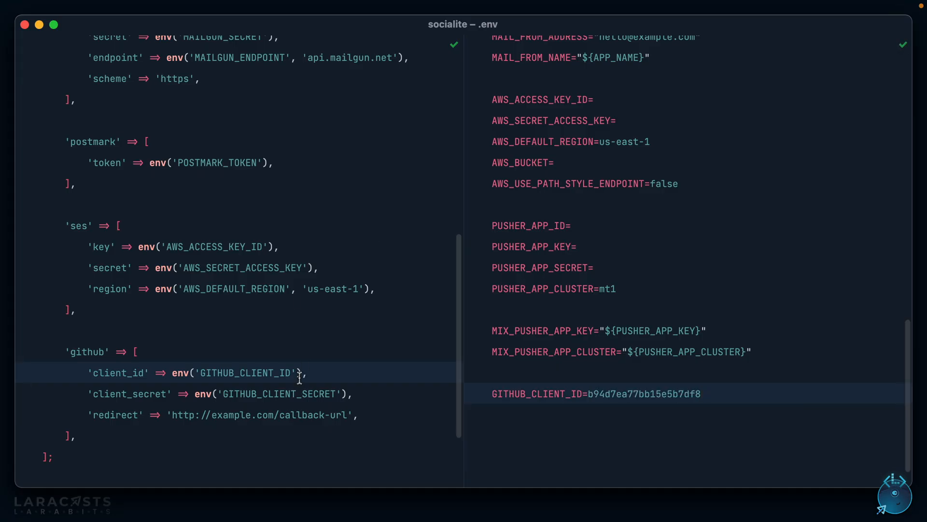
{"action": "type", "text": "GITHUB_CLIENT_SECRET"}
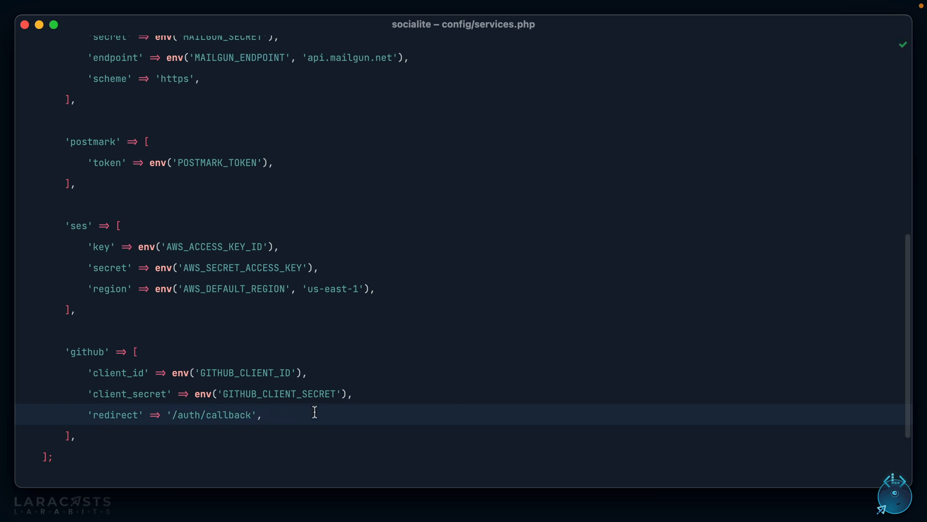
{"action": "mouse_move", "coordinate": [278, 429]}
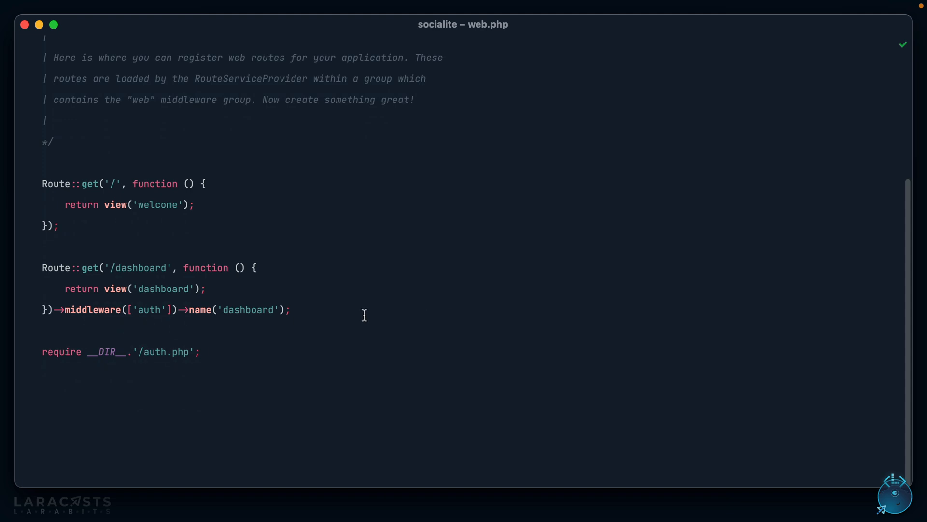
Step: Write Route::get('/auth/redirect') returning Socialite::driver('github')->redirect(), then reopen the register view
{"action": "type", "text": "Route::get('/auth/redirec"}
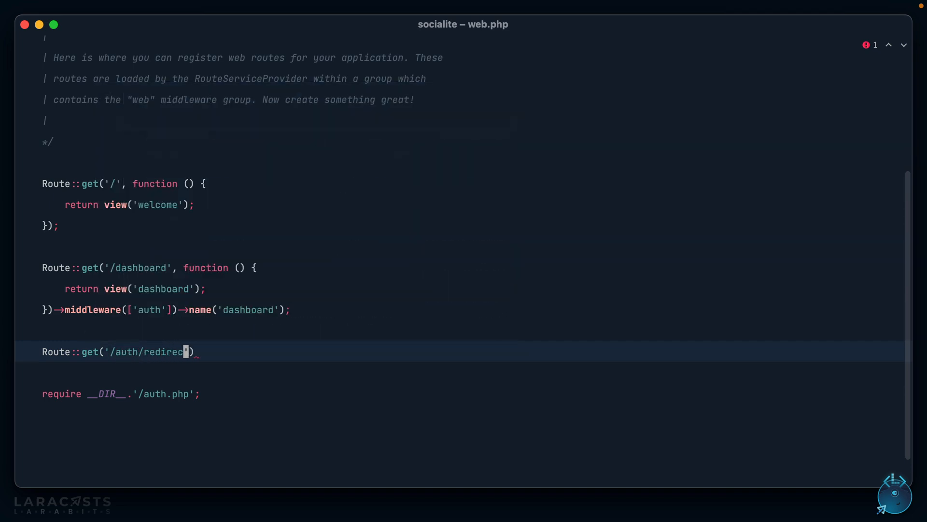
{"action": "type", "text": "t"}
{"action": "type", "text": "return"}
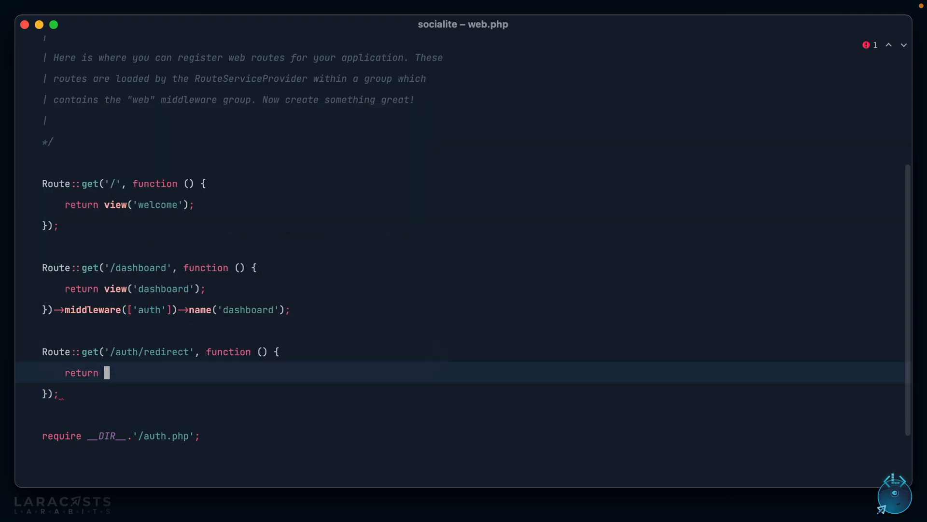
{"action": "type", "text": "Soci"}
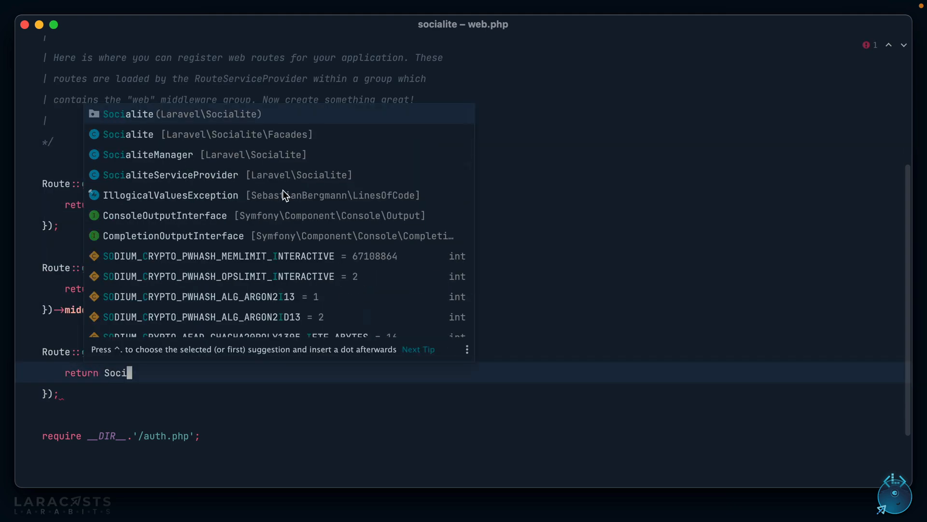
{"action": "type", "text": "::driver("}
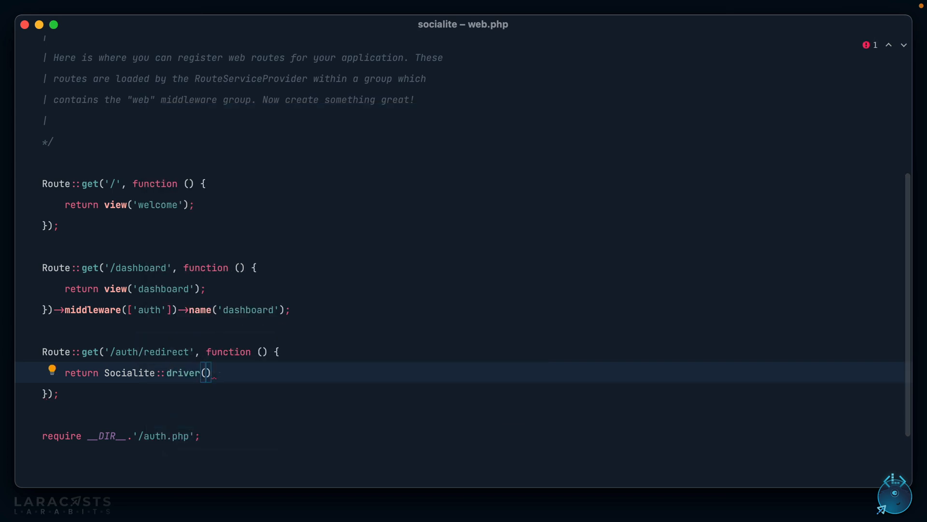
{"action": "type", "text": "'"}
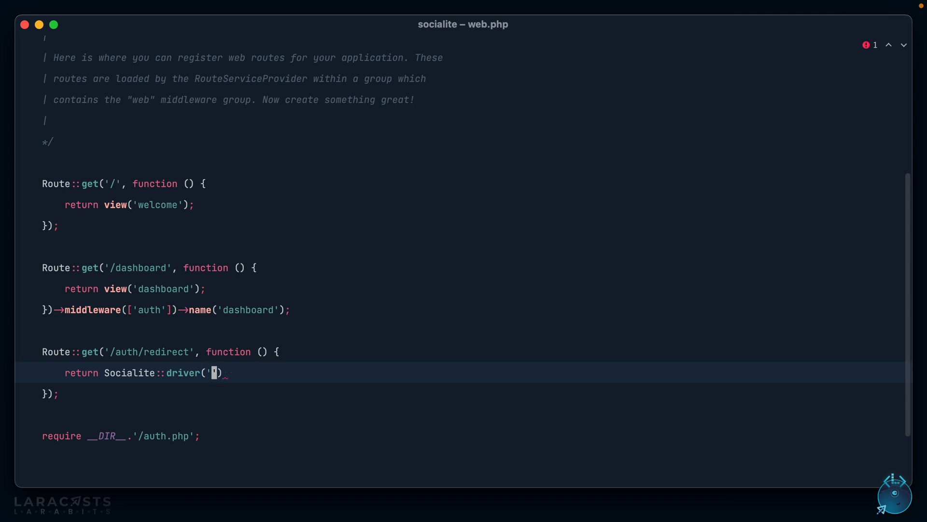
{"action": "type", "text": "github"}
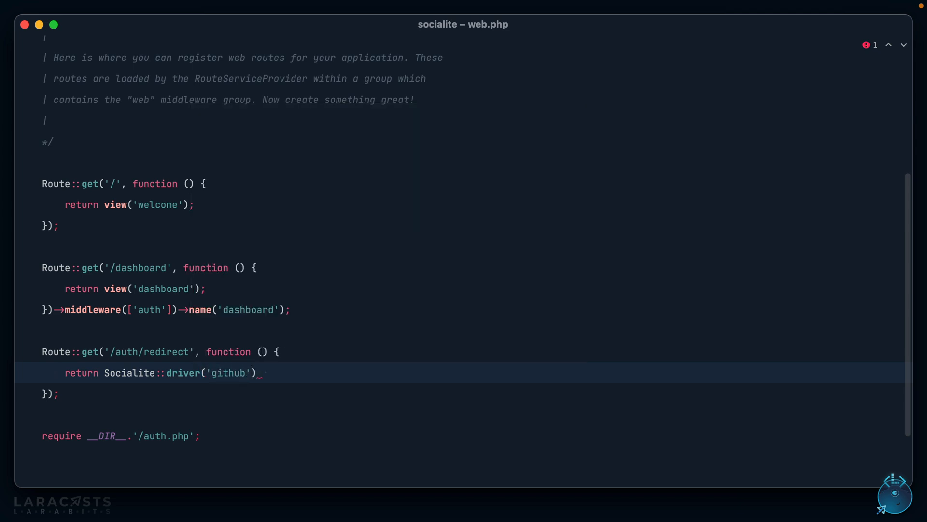
{"action": "type", "text": "->redirect();"}
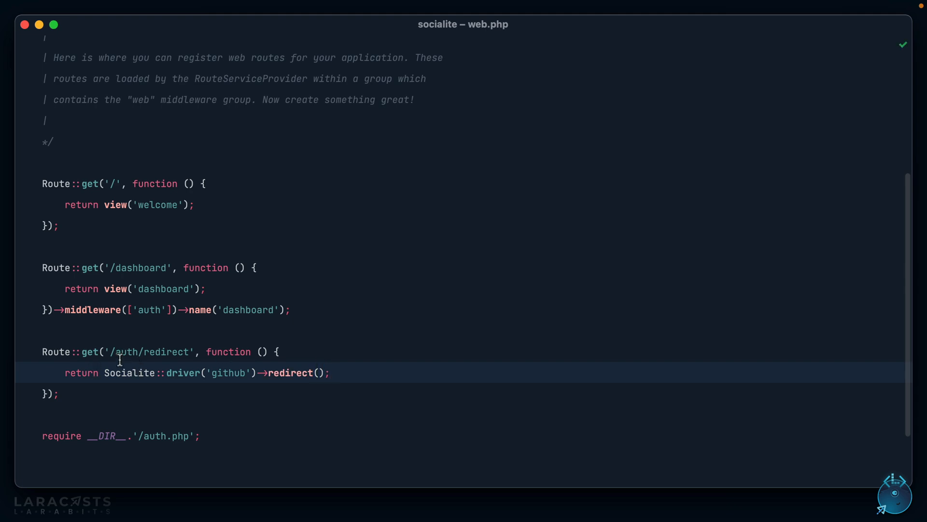
{"action": "type", "text": "regis"}
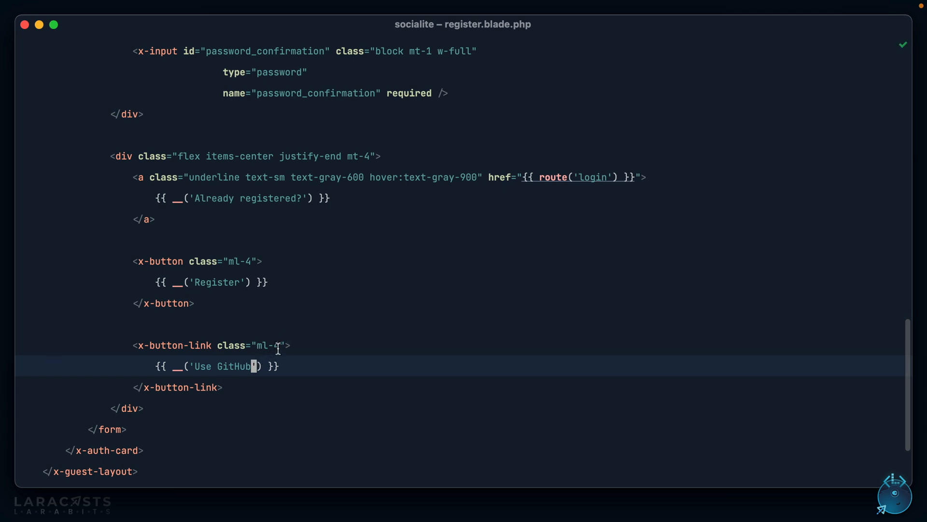
Step: Give the Use GitHub x-button-link an href="/auth/redirect" in register.blade.php
{"action": "type", "text": "href=\"/auth/redire"}
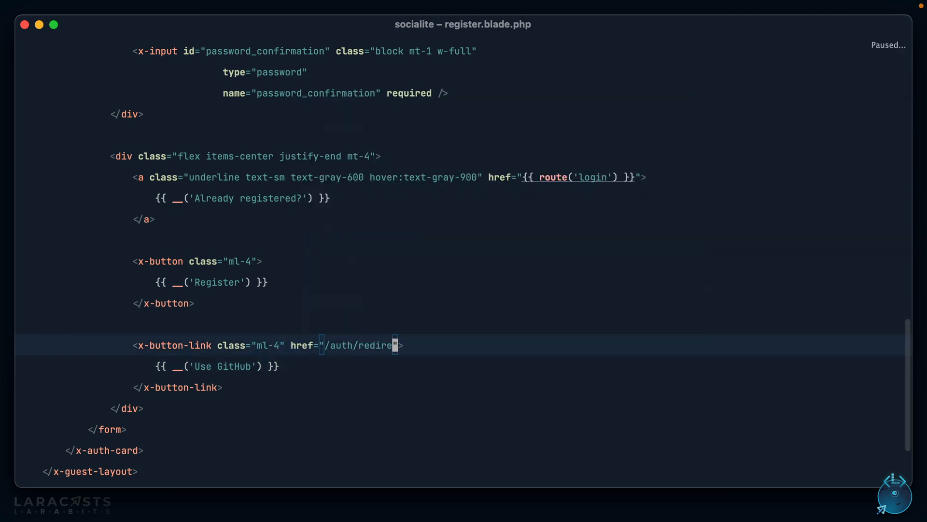
{"action": "type", "text": "ct"}
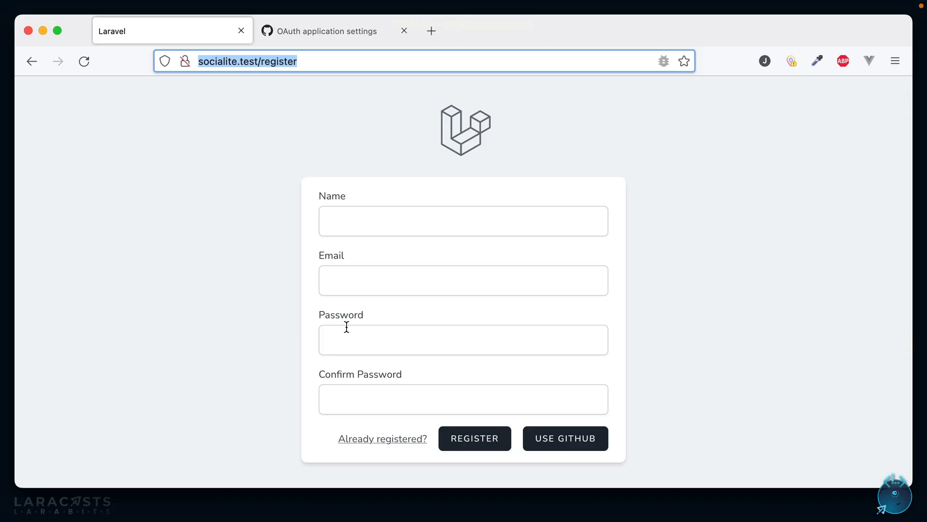
{"action": "mouse_move", "coordinate": [484, 388]}
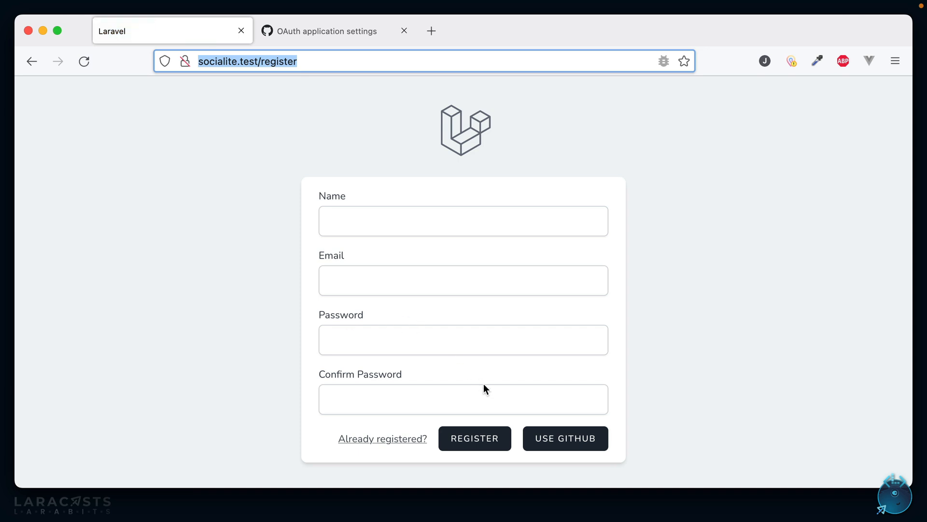
{"action": "mouse_move", "coordinate": [564, 439]}
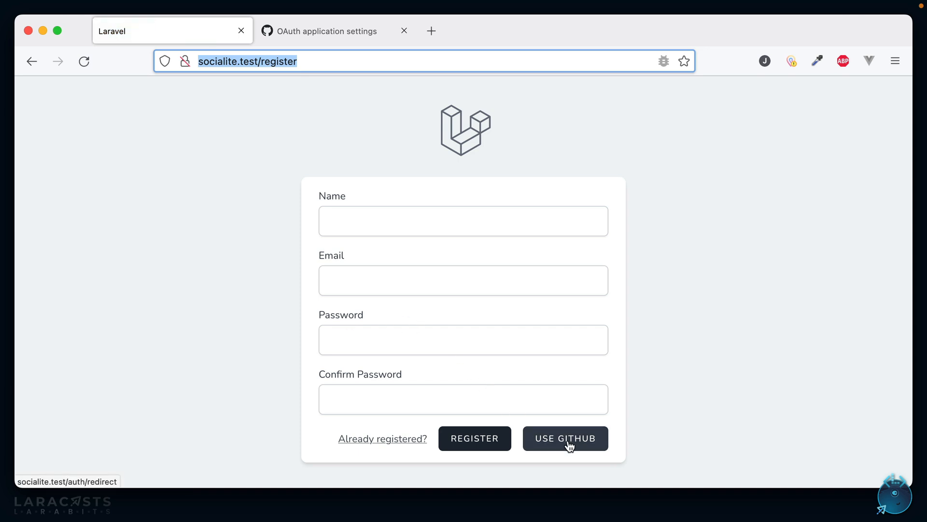
Step: Start GitHub sign-up via USE GITHUB and authorize the Laracasts app, landing on the /auth/callback 404
{"action": "left_click", "coordinate": [565, 438]}
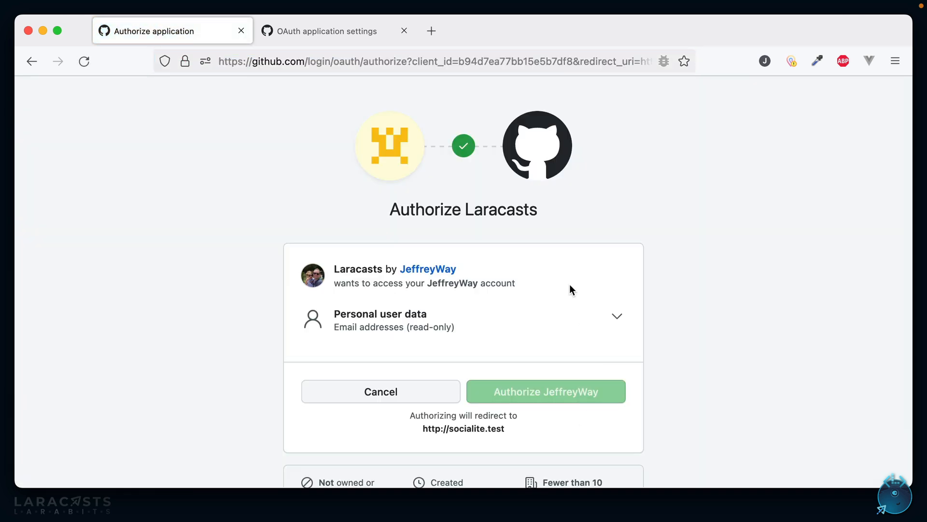
{"action": "left_click", "coordinate": [404, 30]}
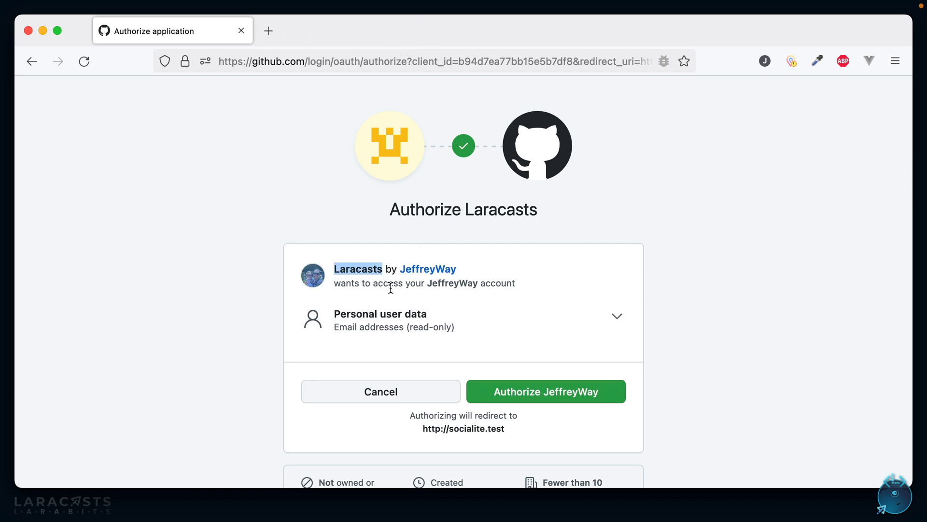
{"action": "mouse_move", "coordinate": [447, 332]}
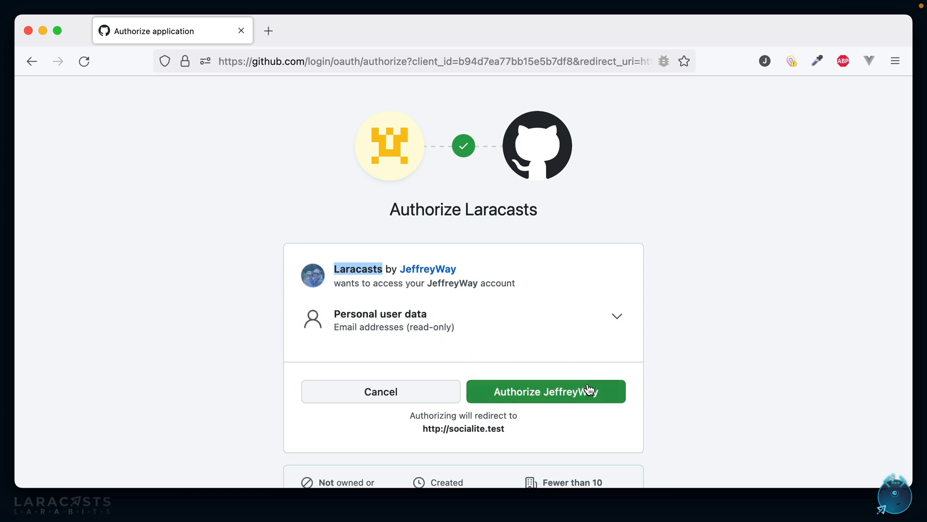
{"action": "left_click", "coordinate": [545, 392]}
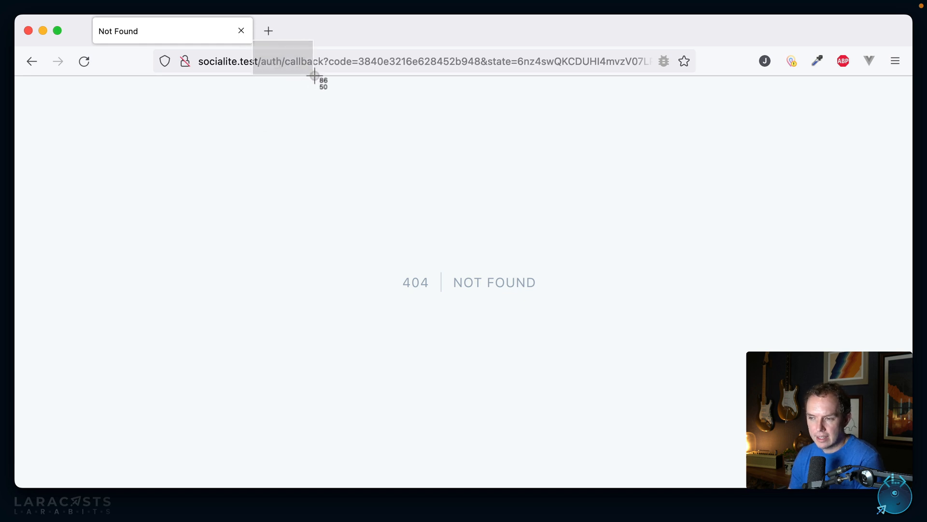
{"action": "mouse_move", "coordinate": [337, 80]}
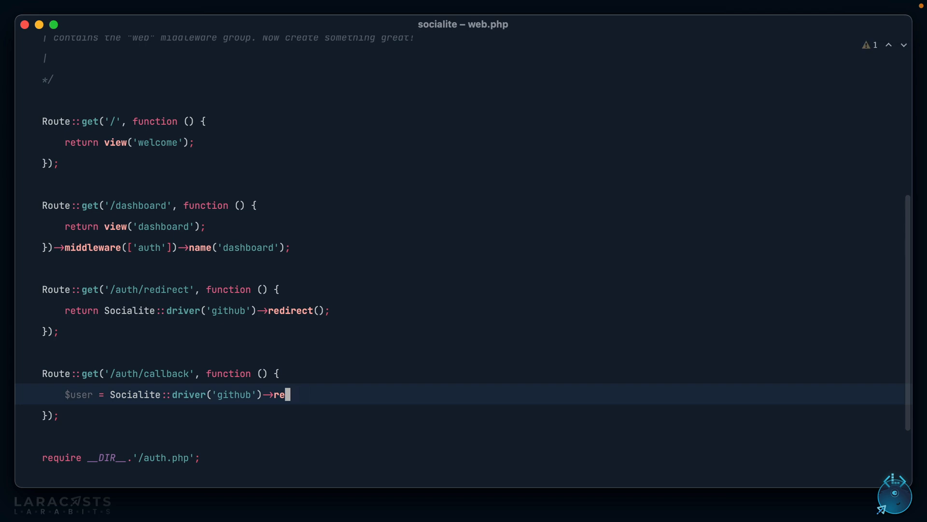
Step: Write Route::get('/auth/callback') setting $user = Socialite::driver('github')->user()
{"action": "type", "text": "user();"}
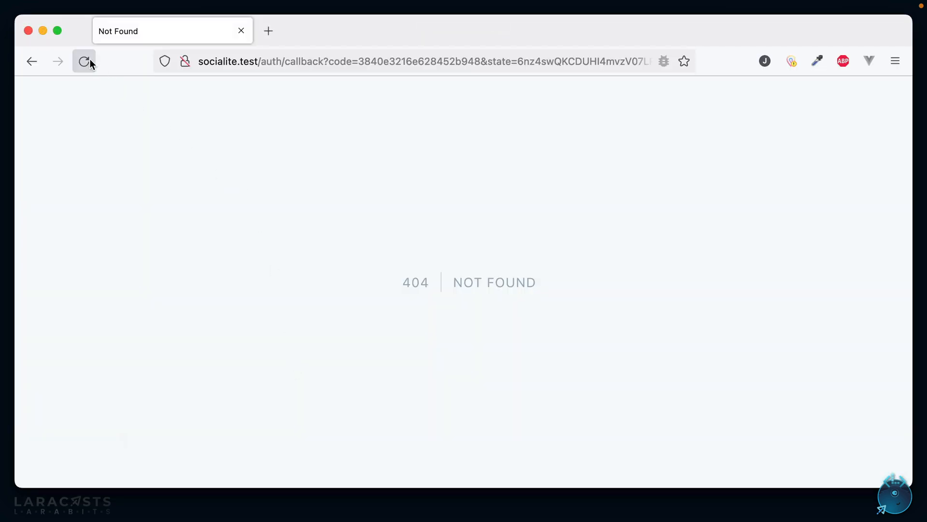
Step: Reload /auth/callback to see the dumped Socialite GitHub user with id, nickname, name, email and token
{"action": "left_click", "coordinate": [83, 61]}
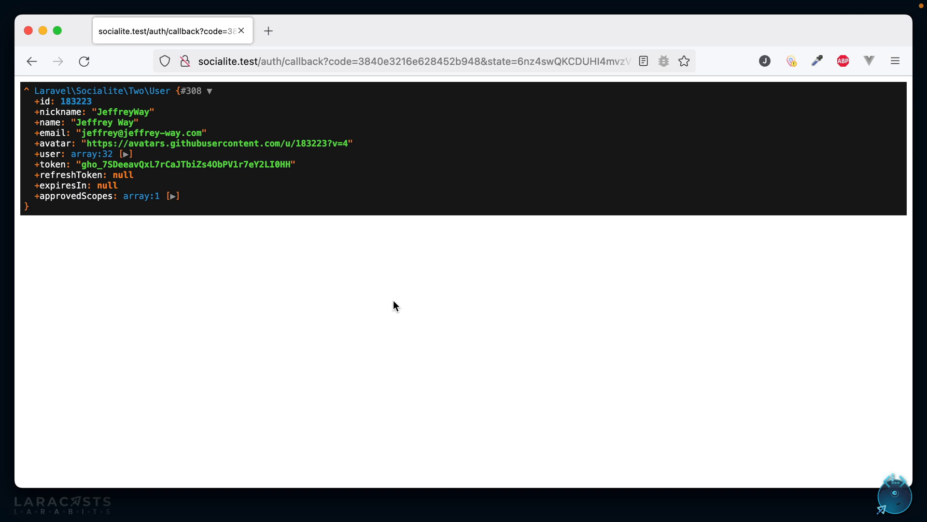
{"action": "mouse_move", "coordinate": [377, 213]}
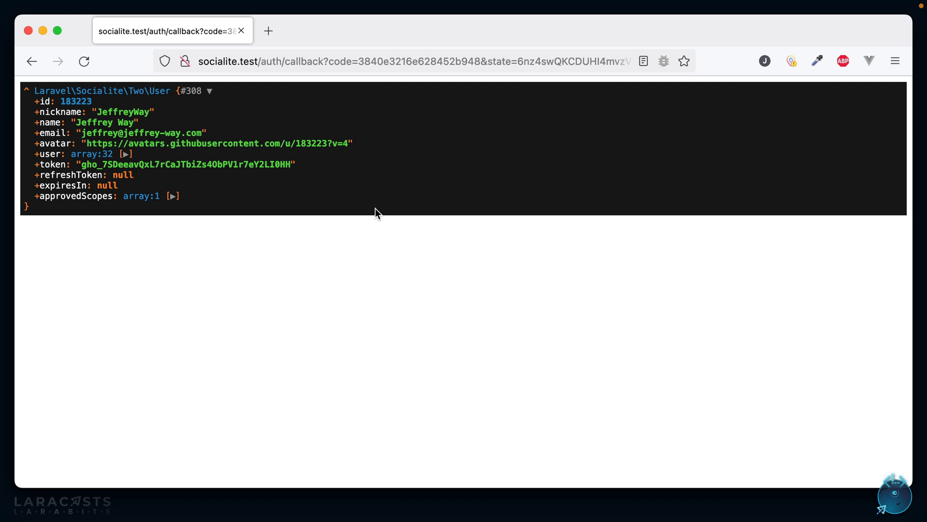
{"action": "mouse_move", "coordinate": [45, 125]}
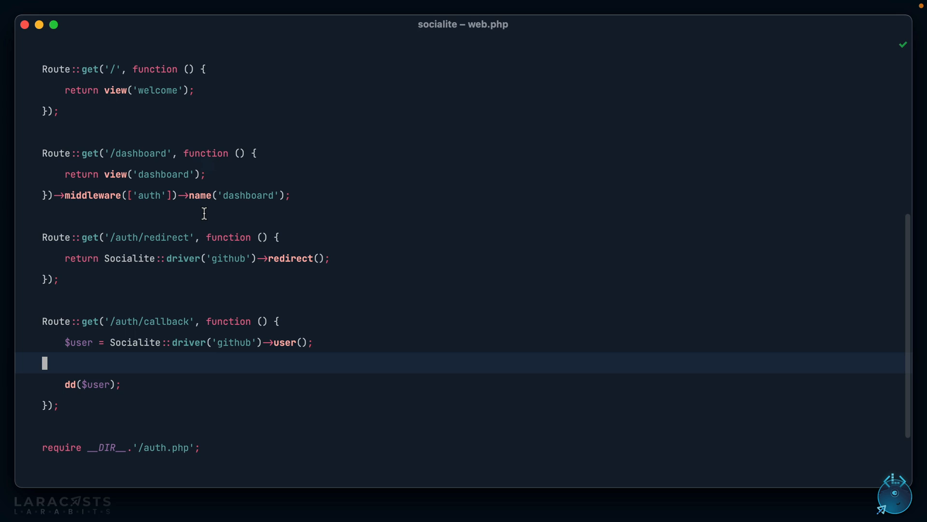
Step: Replace dd() with User::create([...]) and rename $user to $githubUser
{"action": "type", "text": "Use"}
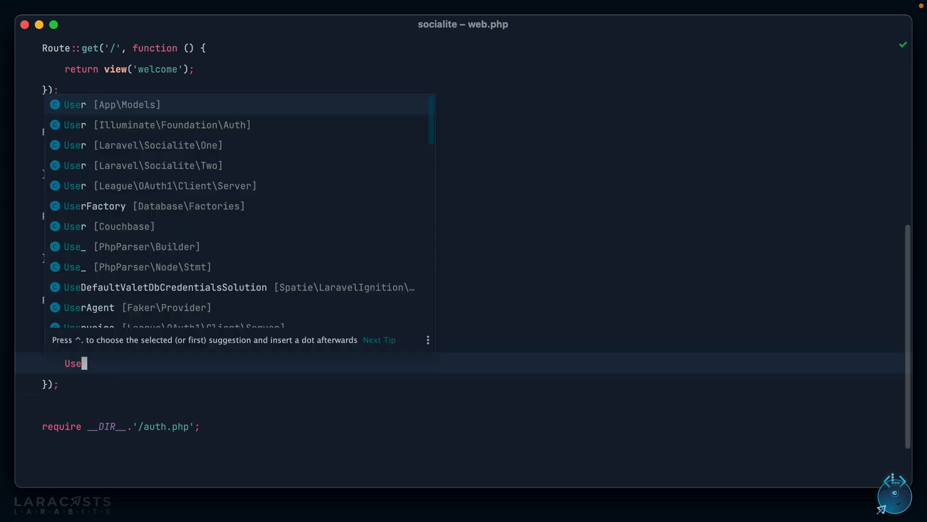
{"action": "type", "text": "r::create(["}
{"action": "type", "text": "'name' => $user"}
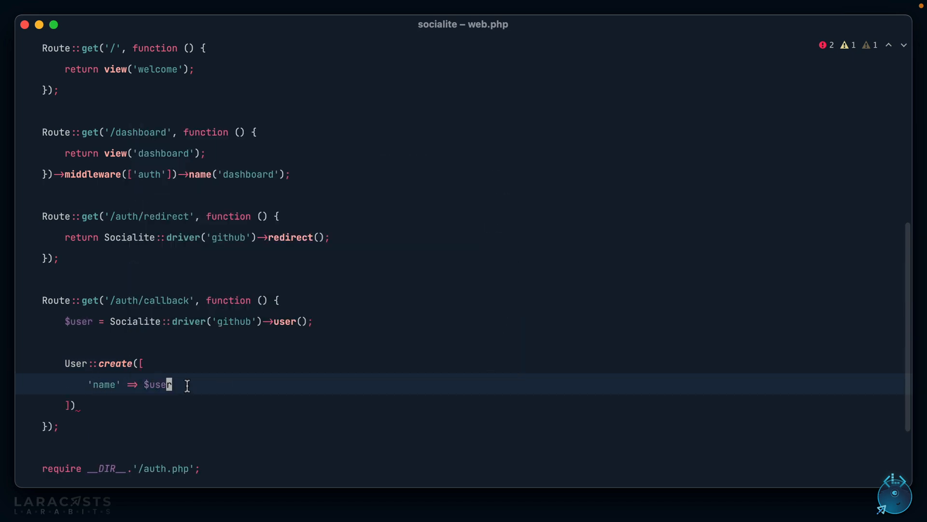
{"action": "left_click", "coordinate": [72, 320]}
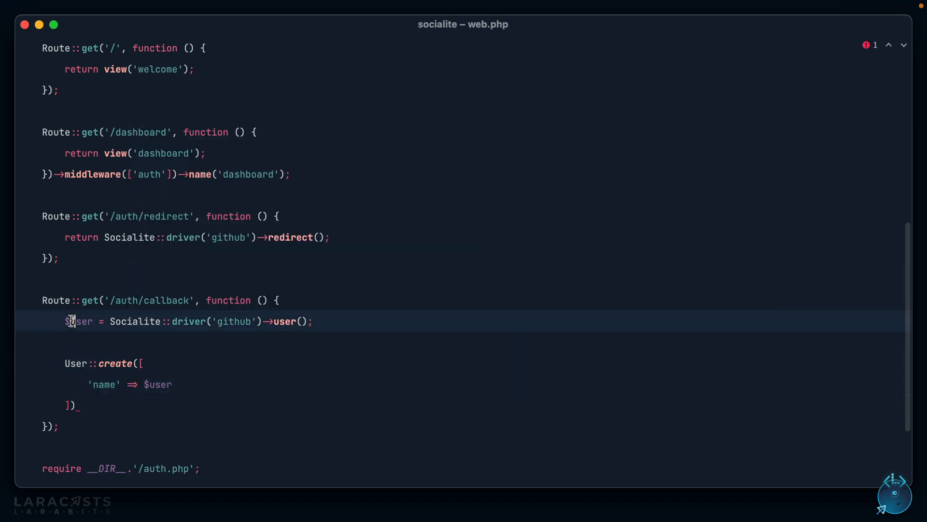
{"action": "type", "text": "githubUser"}
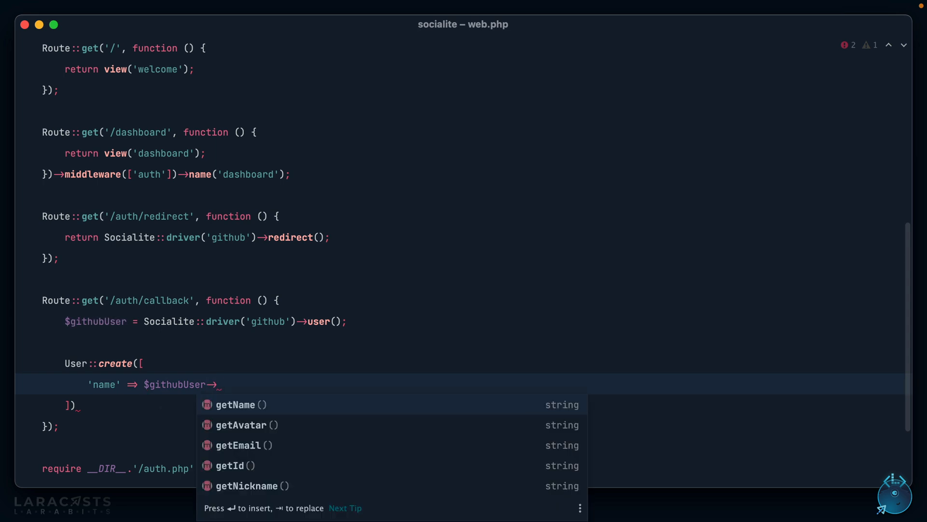
{"action": "mouse_move", "coordinate": [336, 401]}
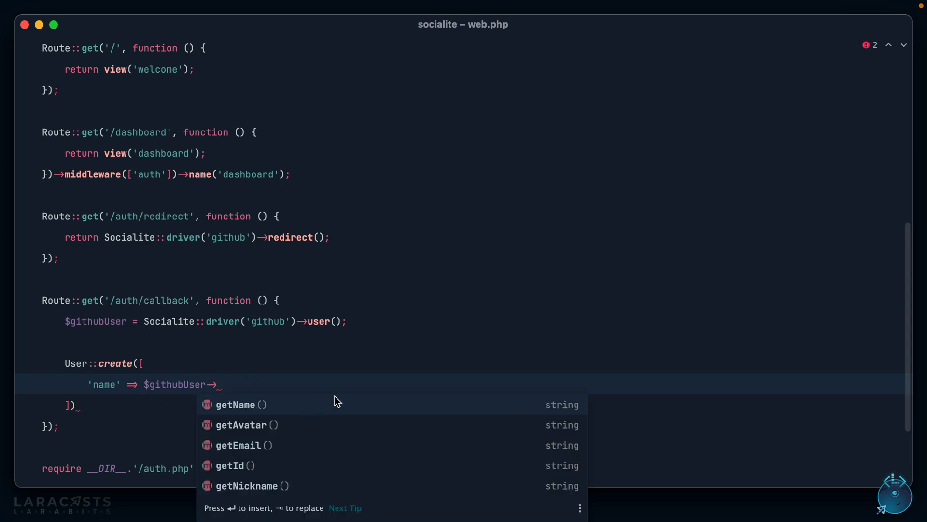
Step: Map name, email, github_id, github_token and github_refresh_token from $githubUser in User::create
{"action": "type", "text": "name,"}
{"action": "type", "text": "'email' => $githubUser->email,"}
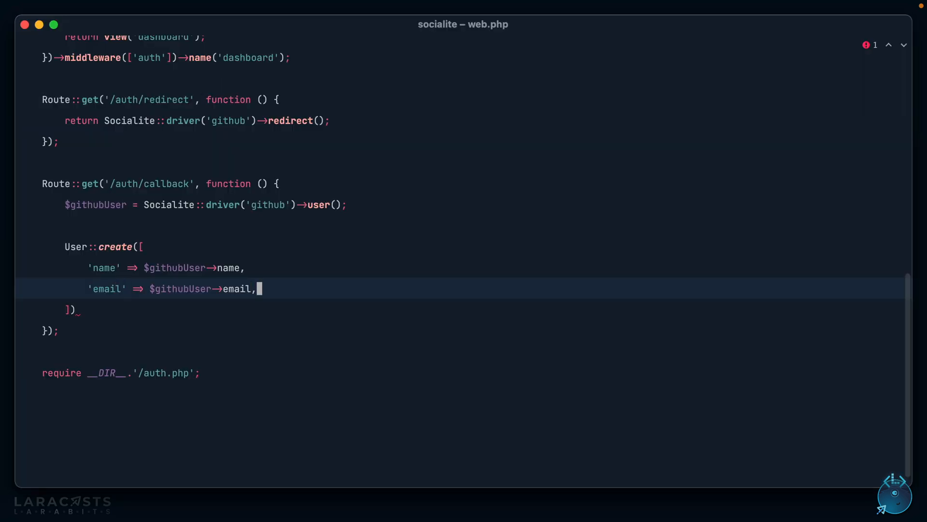
{"action": "type", "text": "'github_id' => $githubUser->id,"}
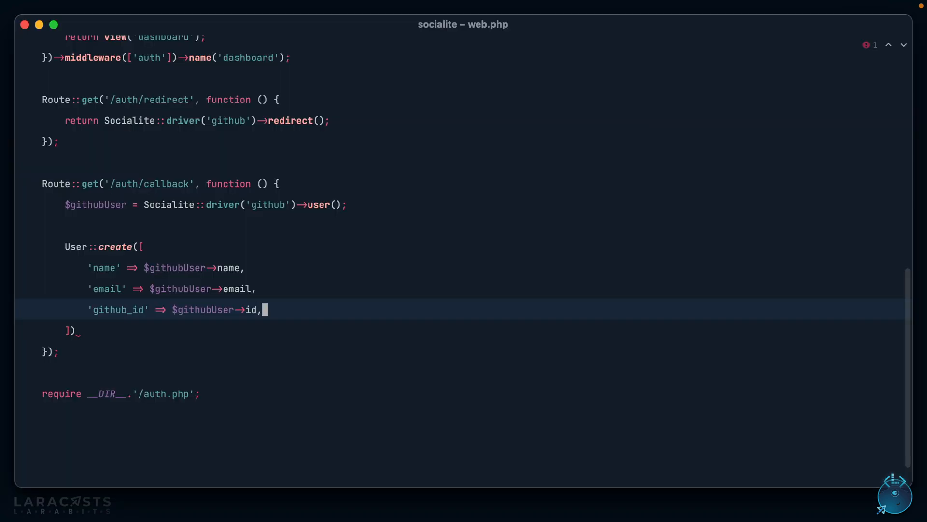
{"action": "type", "text": "'github_token'"}
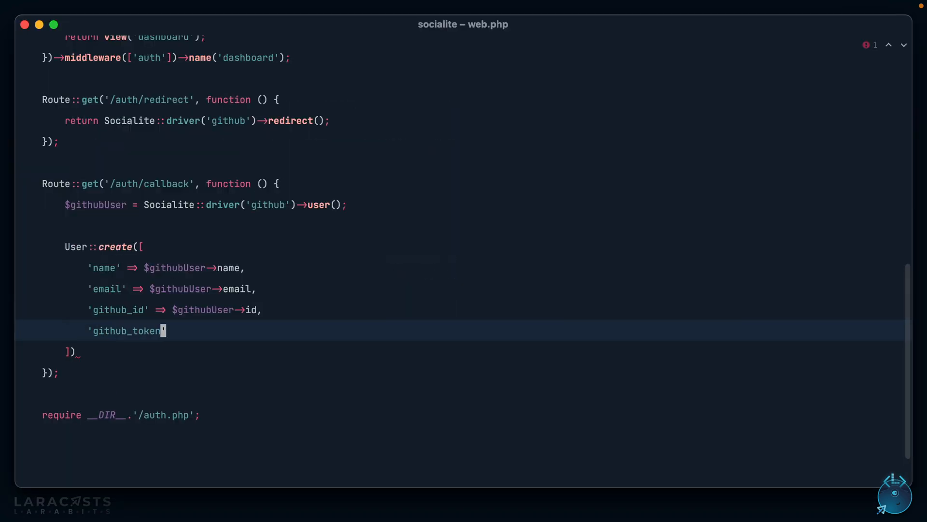
{"action": "type", "text": "=> $githubUser->"}
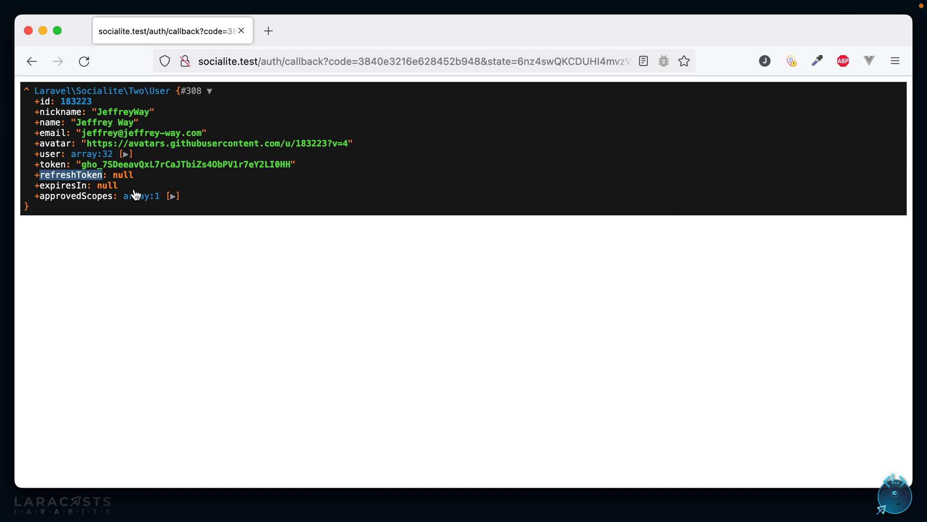
{"action": "mouse_move", "coordinate": [94, 224]}
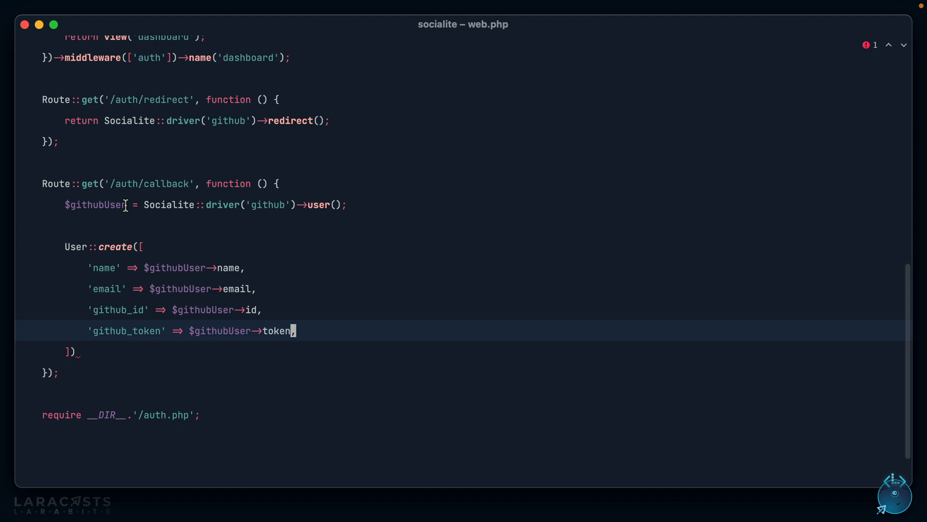
{"action": "key", "text": "Return"}
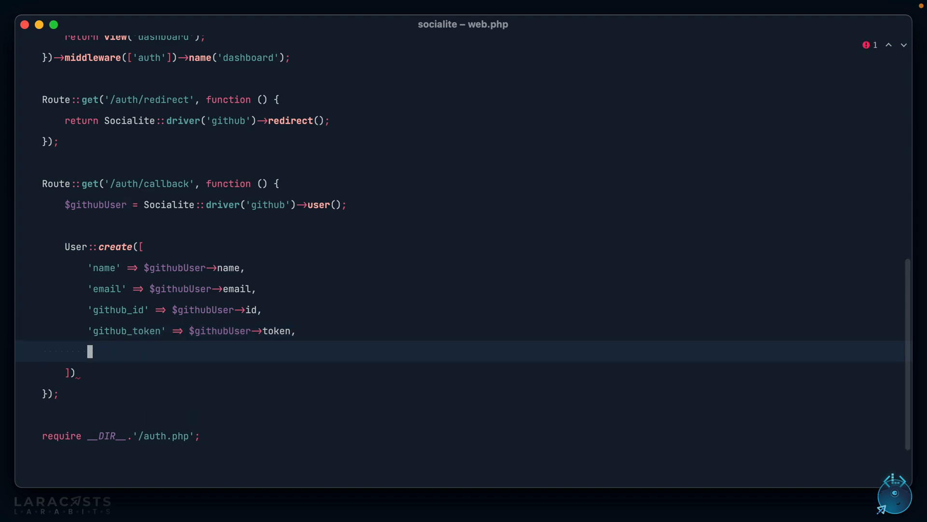
{"action": "type", "text": "'gith'"}
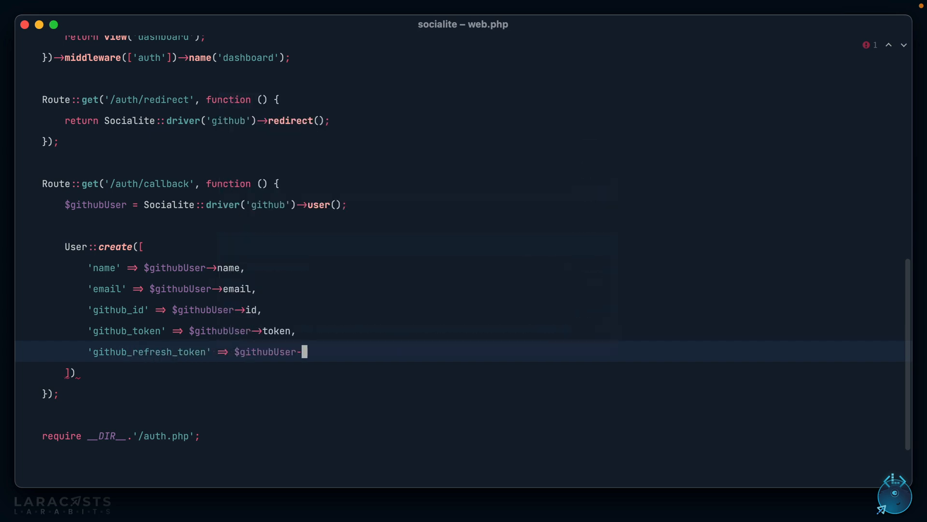
{"action": "type", "text": "refreshToken"}
{"action": "left_click", "coordinate": [472, 372]}
{"action": "type", "text": ";"}
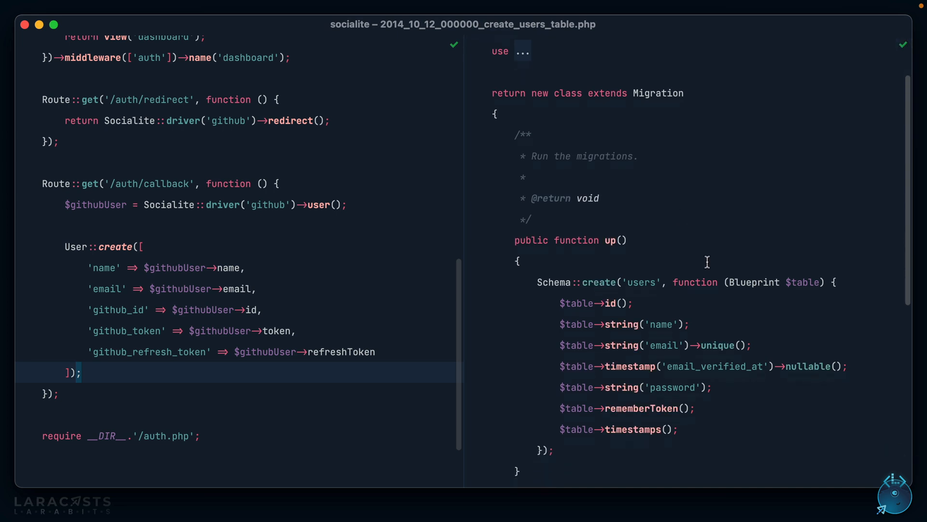
Step: Add nullable github_id, github_token and github_refresh_token strings to the users migration, making password nullable
{"action": "scroll", "scroll_direction": "down", "scroll_amount": 3}
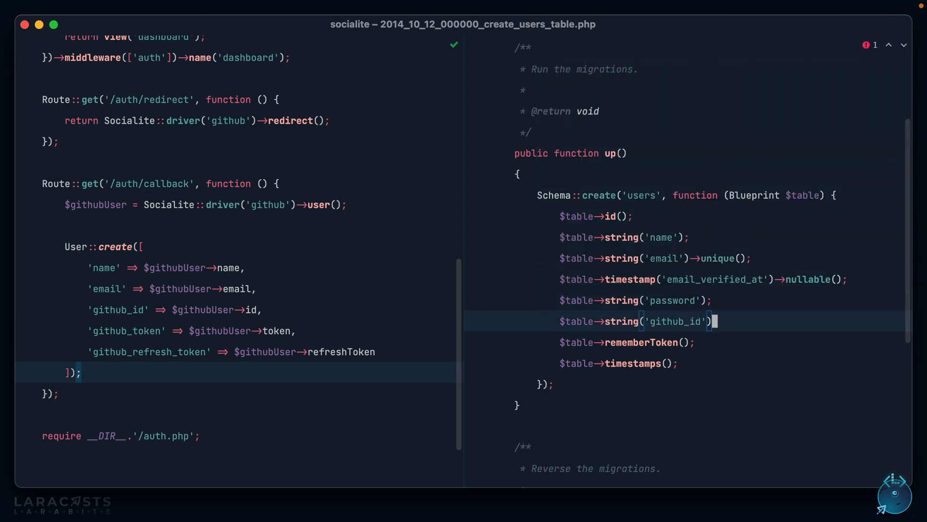
{"action": "type", "text": "->nullable();"}
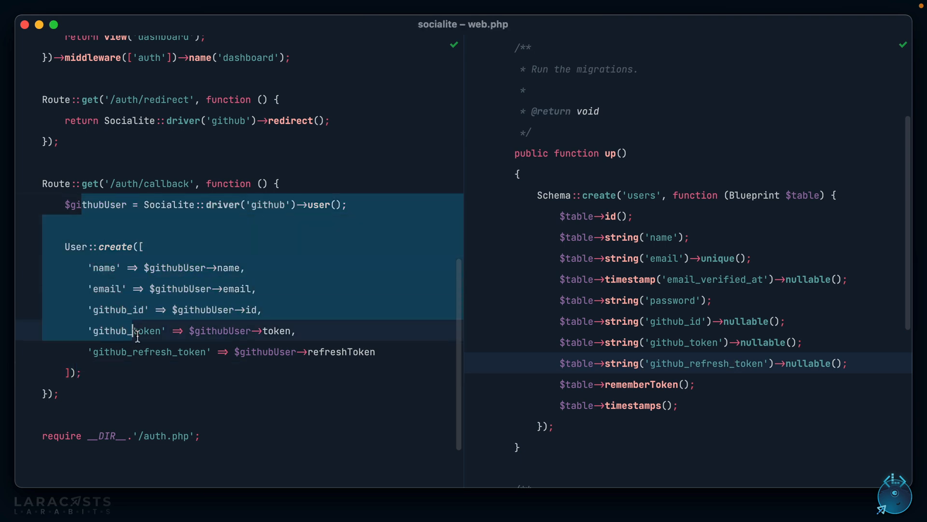
{"action": "mouse_move", "coordinate": [184, 377]}
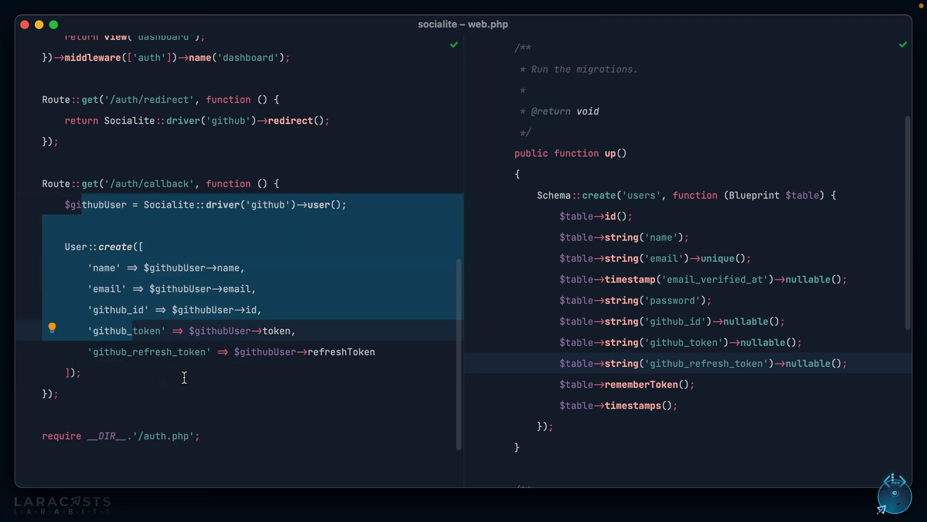
{"action": "left_click", "coordinate": [708, 299]}
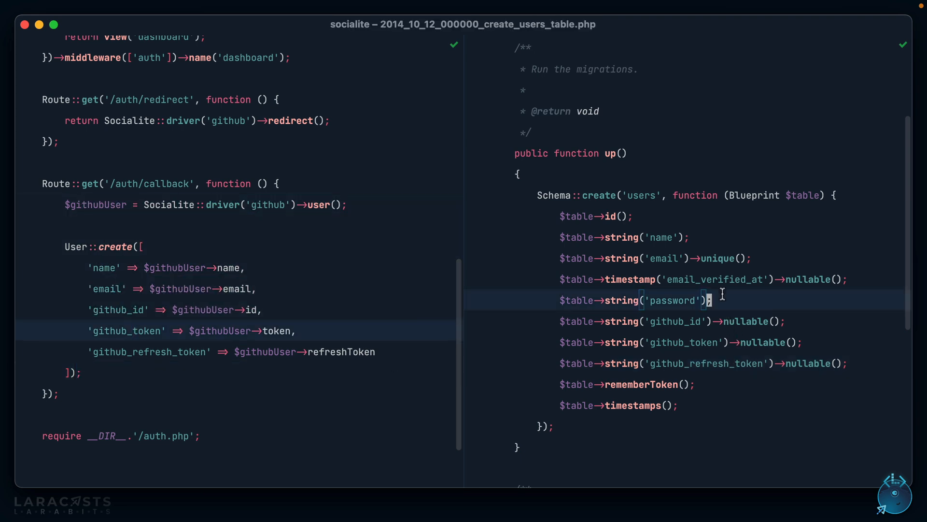
{"action": "type", "text": "->nullable"}
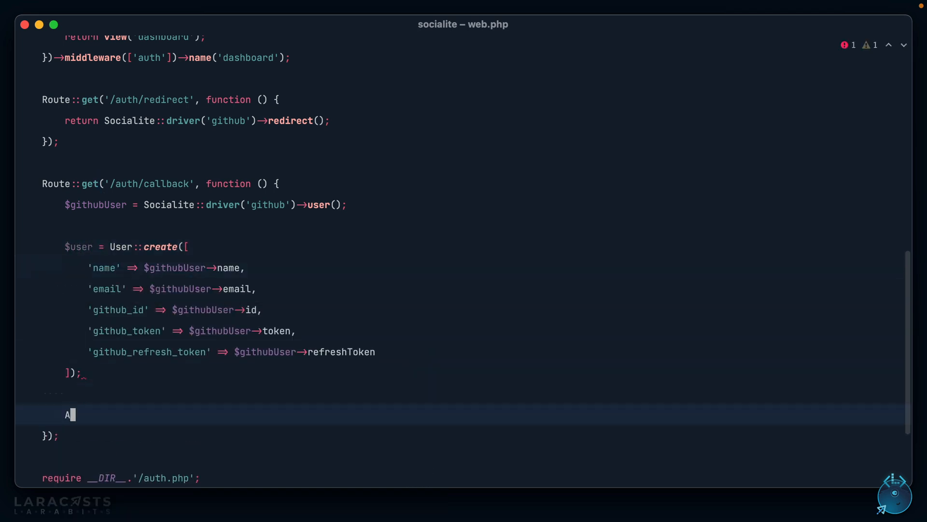
Step: Add Auth::login($user) and return redirect('/dashboard') to the callback route
{"action": "type", "text": "uth::login($user);"}
{"action": "type", "text": "return"}
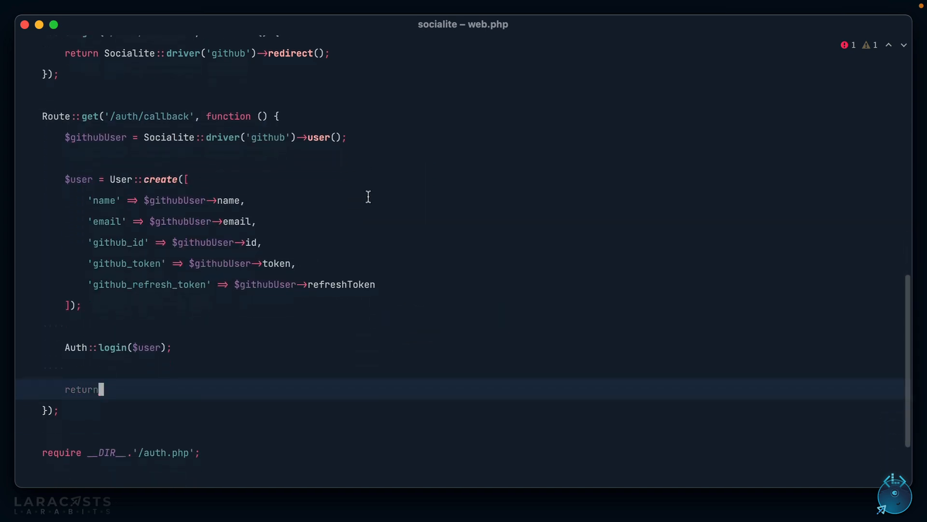
{"action": "type", "text": "redirect('/dashboard');"}
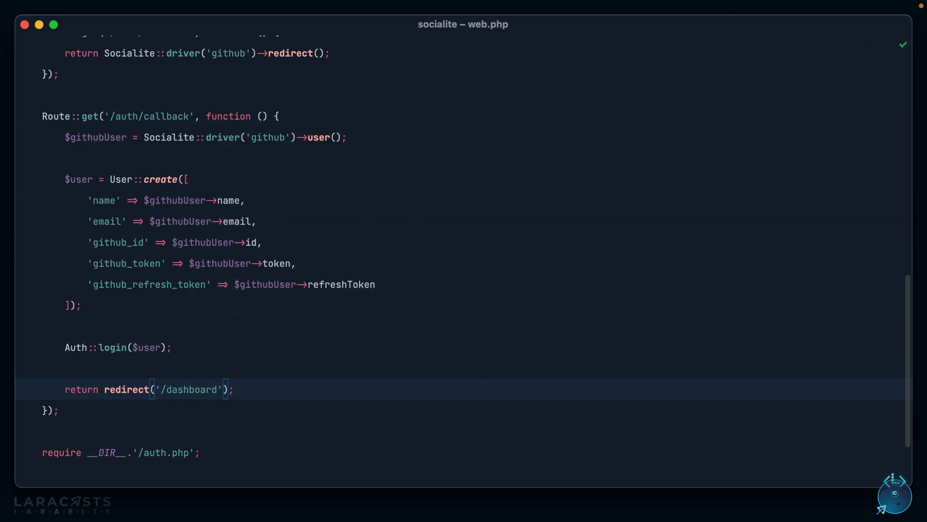
{"action": "mouse_move", "coordinate": [281, 279]}
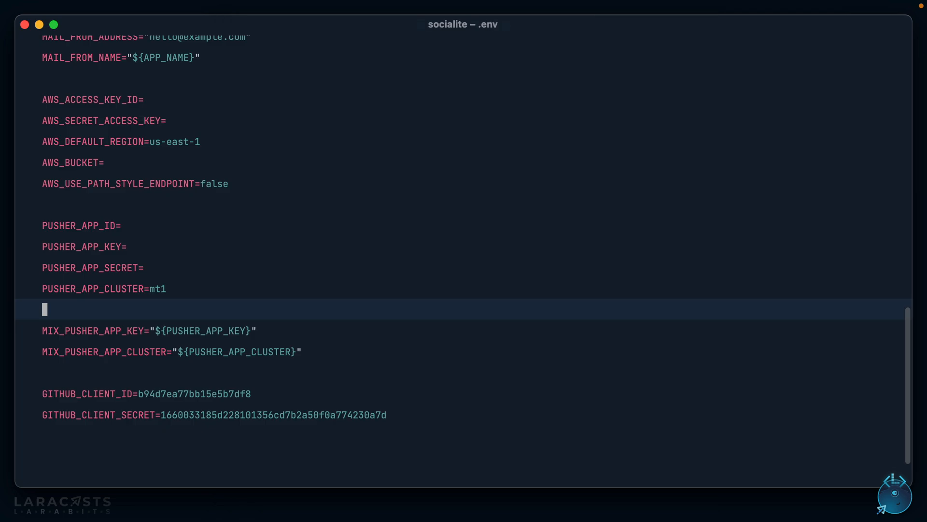
Step: Set DB_CONNECTION=sqlite in .env and run php artisan migrate in the terminal
{"action": "scroll", "scroll_direction": "up", "scroll_amount": 3}
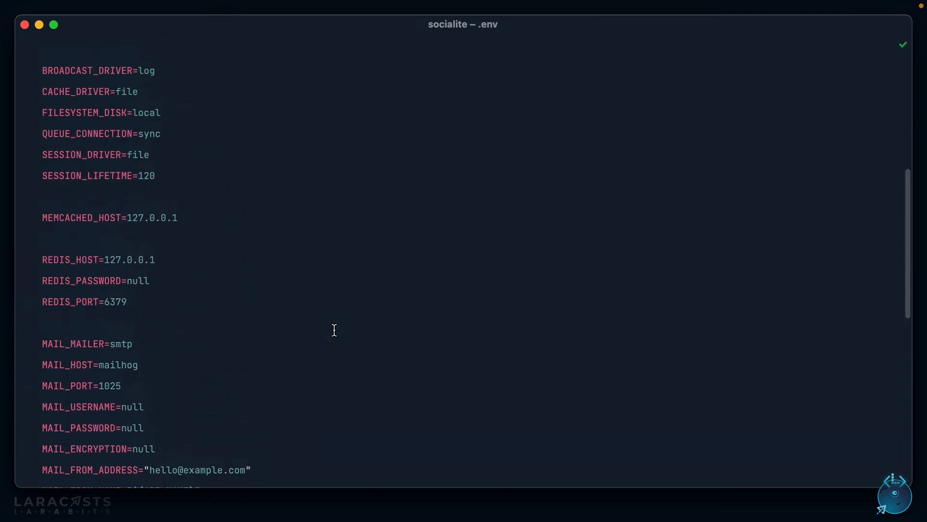
{"action": "scroll", "scroll_direction": "up", "scroll_amount": 3}
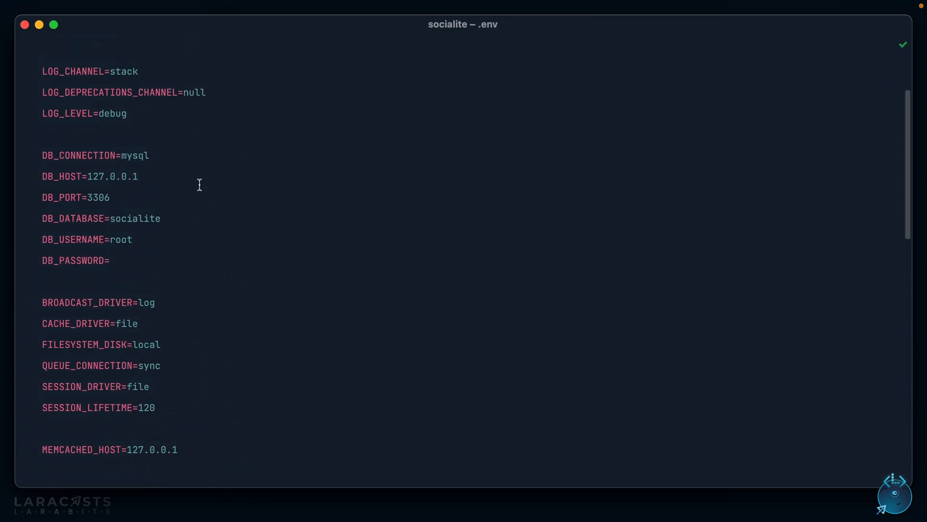
{"action": "type", "text": "sqlite"}
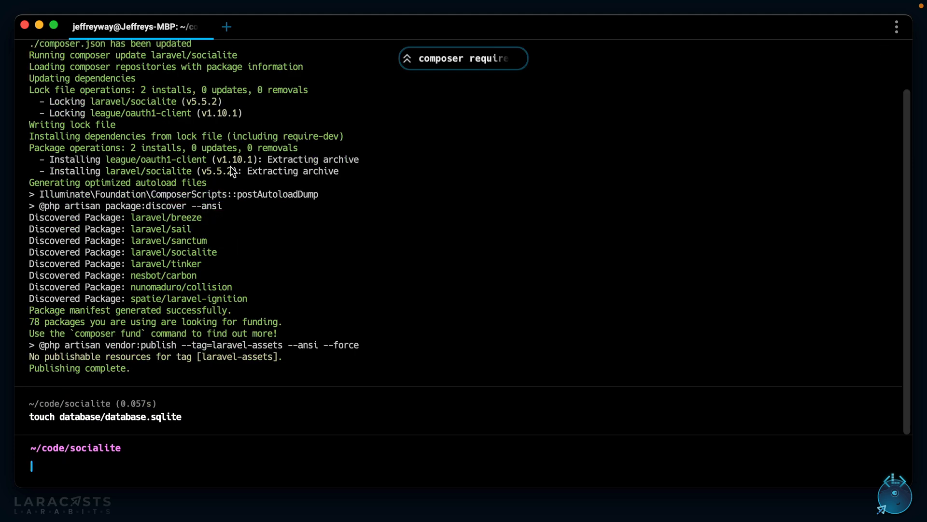
{"action": "type", "text": "php artisan mig"}
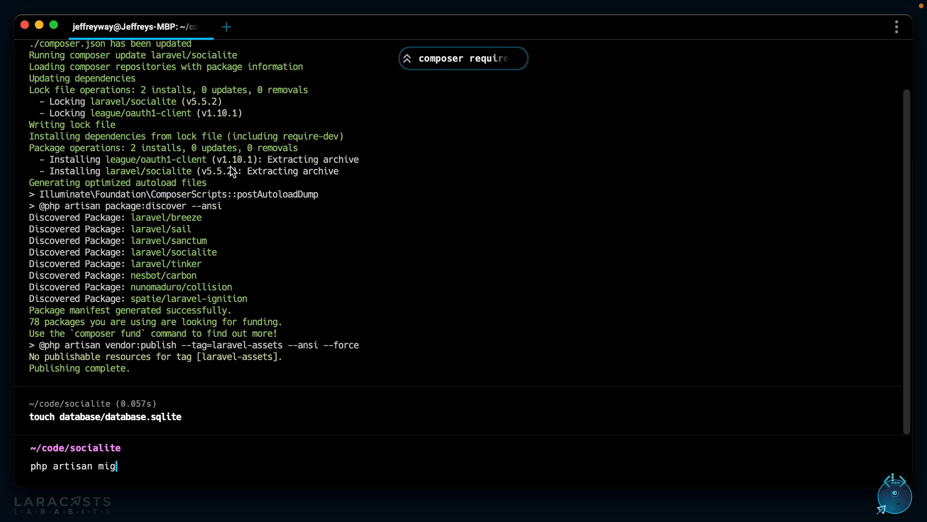
{"action": "key", "text": "Return"}
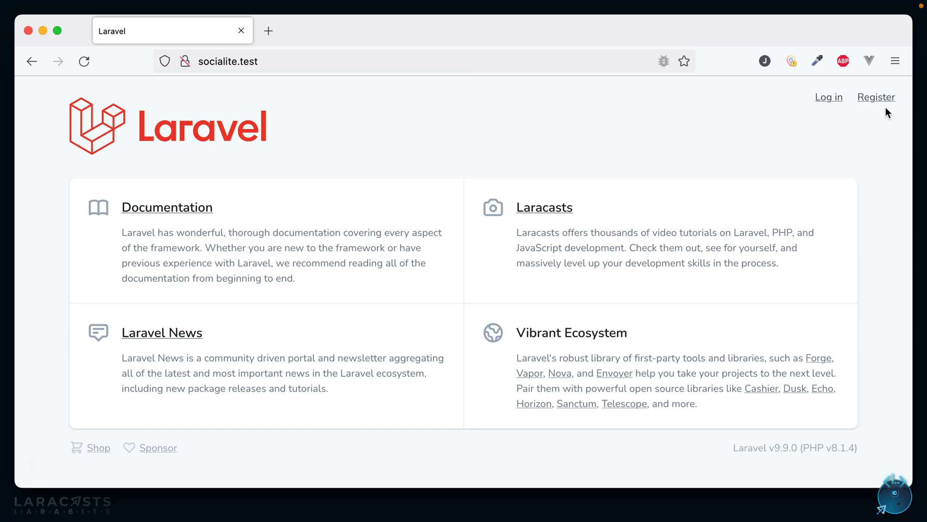
Step: Register through the GitHub button and land on the dashboard showing You're logged in!
{"action": "left_click", "coordinate": [876, 97]}
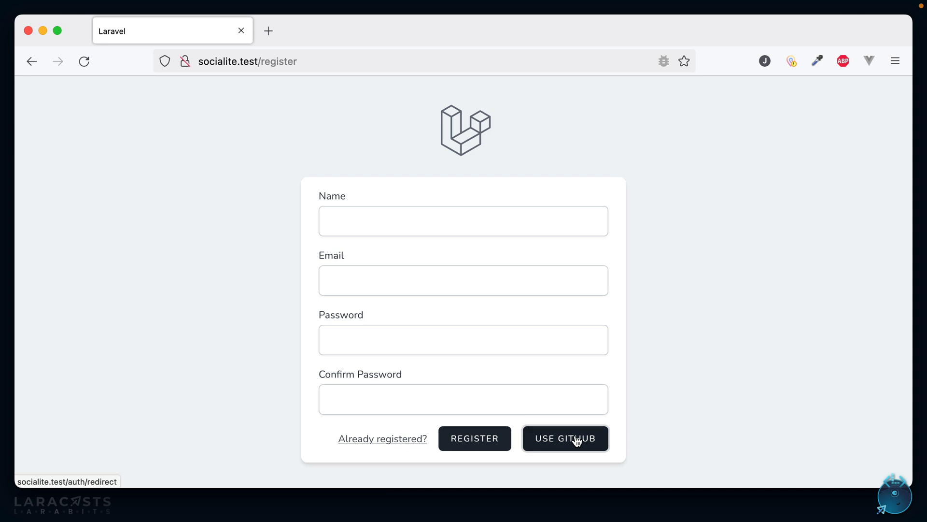
{"action": "left_click", "coordinate": [564, 439]}
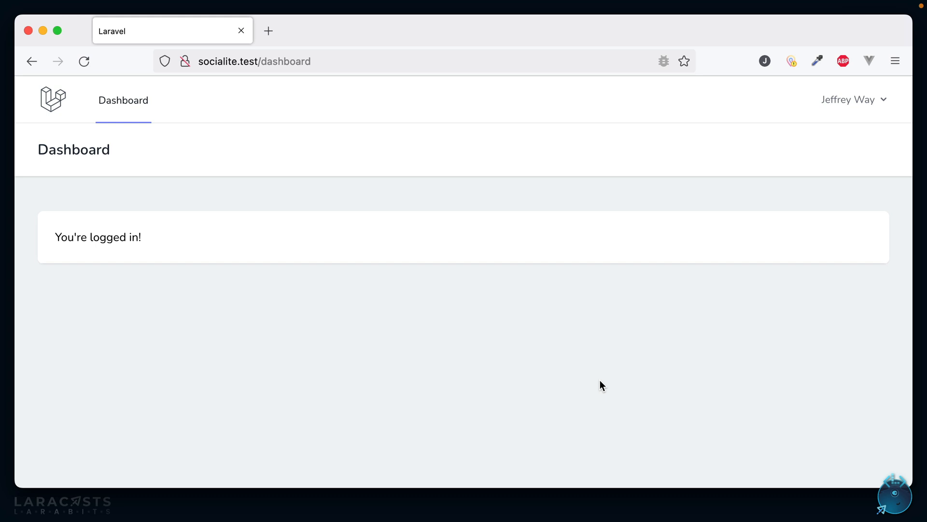
{"action": "mouse_move", "coordinate": [608, 383]}
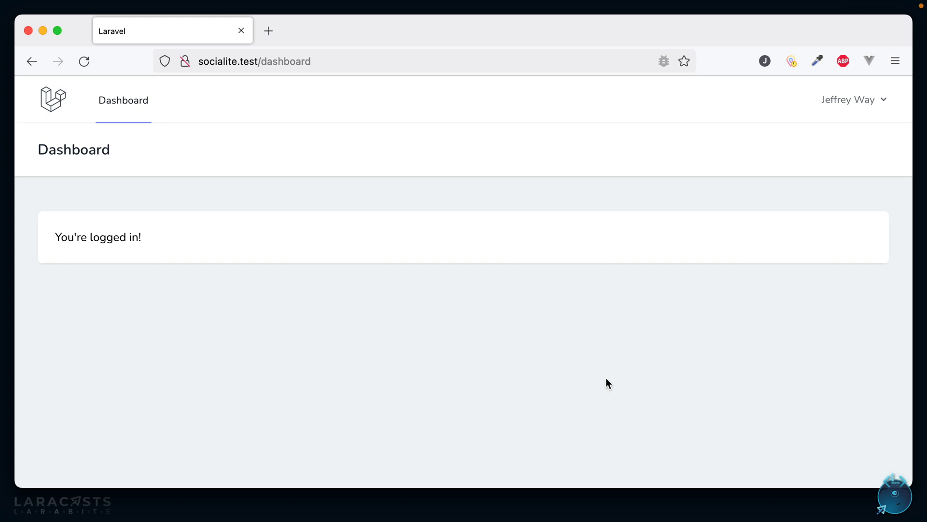
{"action": "mouse_move", "coordinate": [801, 86]}
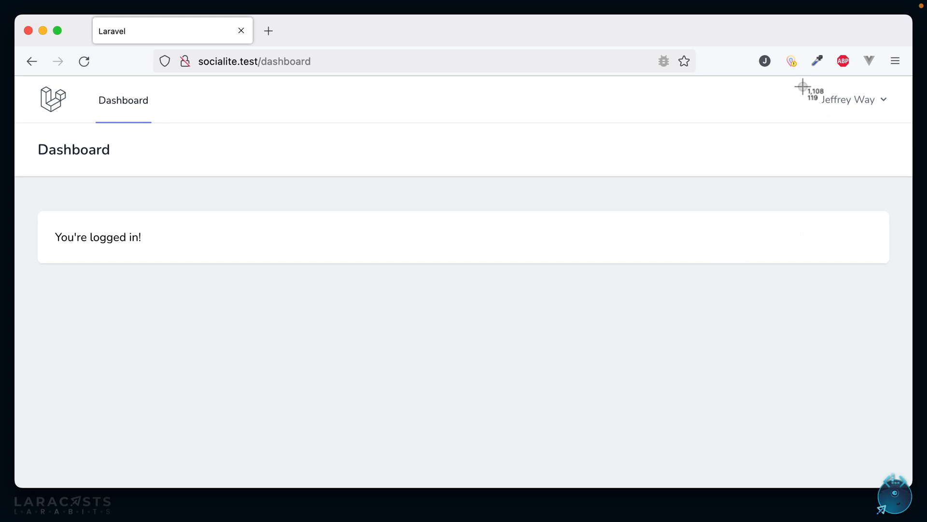
{"action": "mouse_move", "coordinate": [877, 130]}
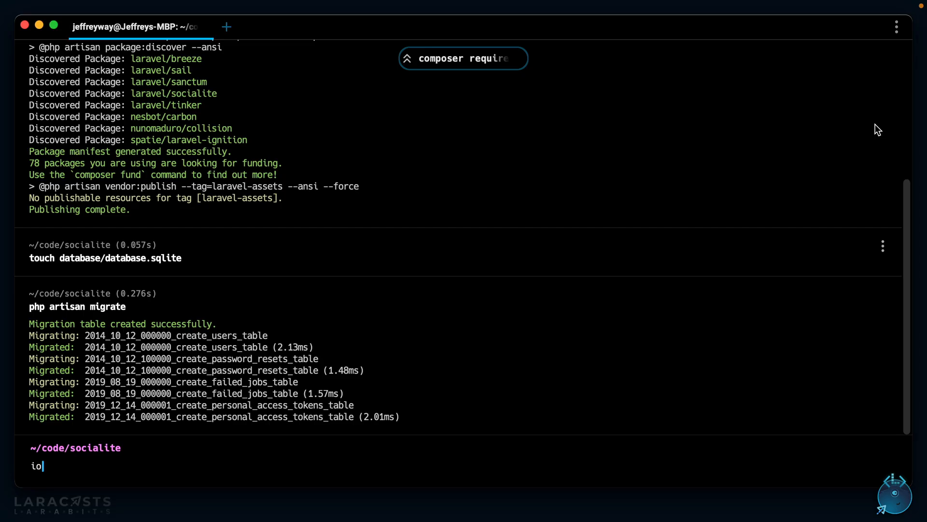
Step: Run 'open database/database.sqlite' and view the single users row in TablePlus
{"action": "type", "text": "open data"}
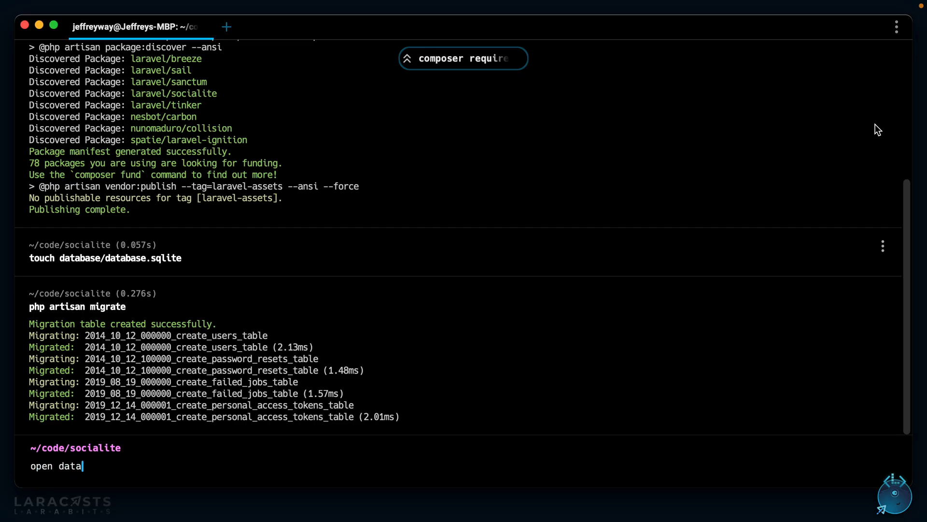
{"action": "key", "text": "Return"}
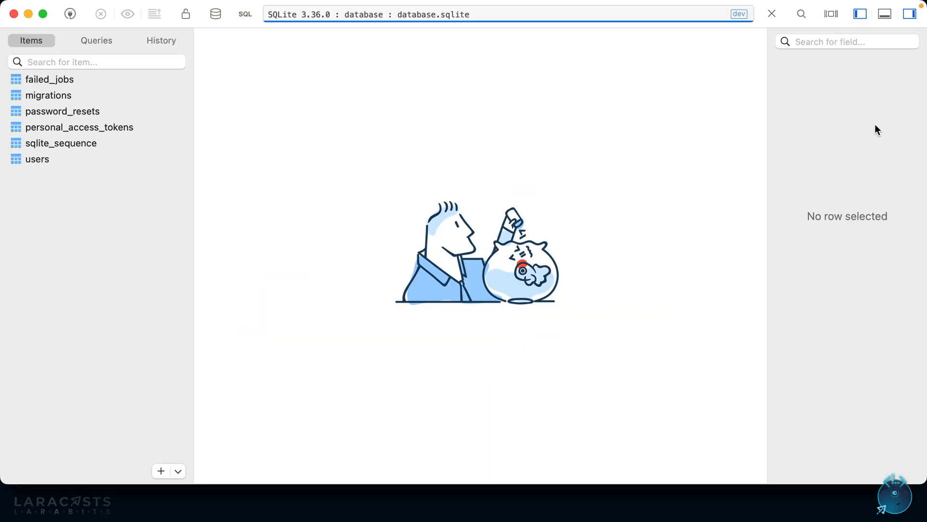
{"action": "left_click", "coordinate": [38, 159]}
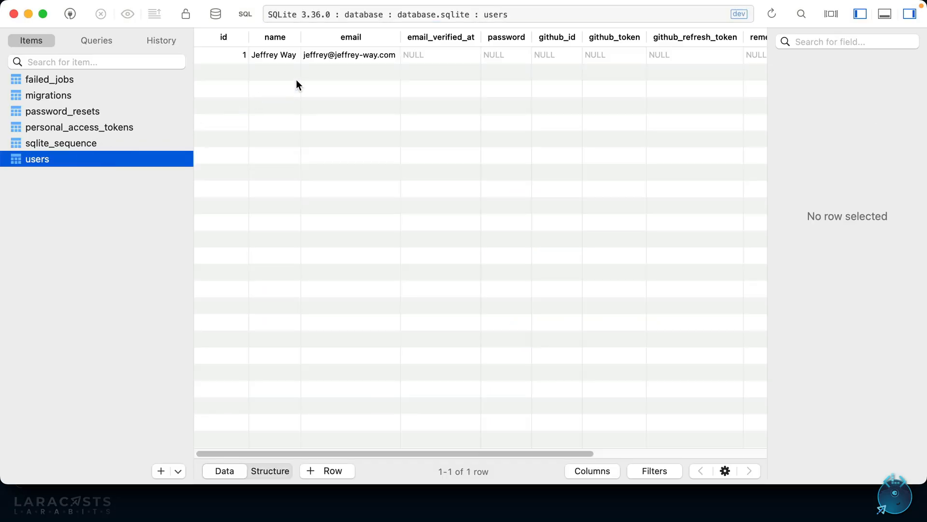
{"action": "left_click", "coordinate": [349, 54]}
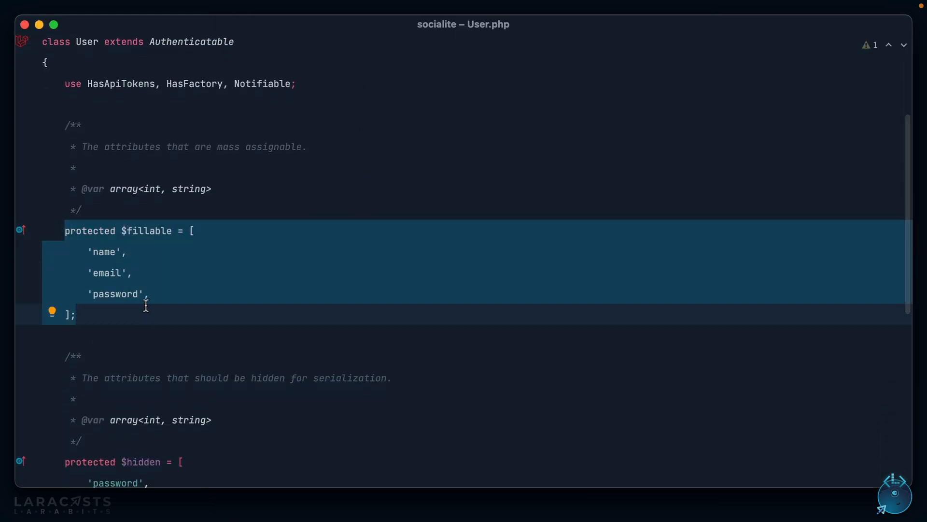
Step: Delete User.php's $fillable array and begin Model::unguard() in AppServiceProvider's boot()
{"action": "left_click", "coordinate": [147, 293]}
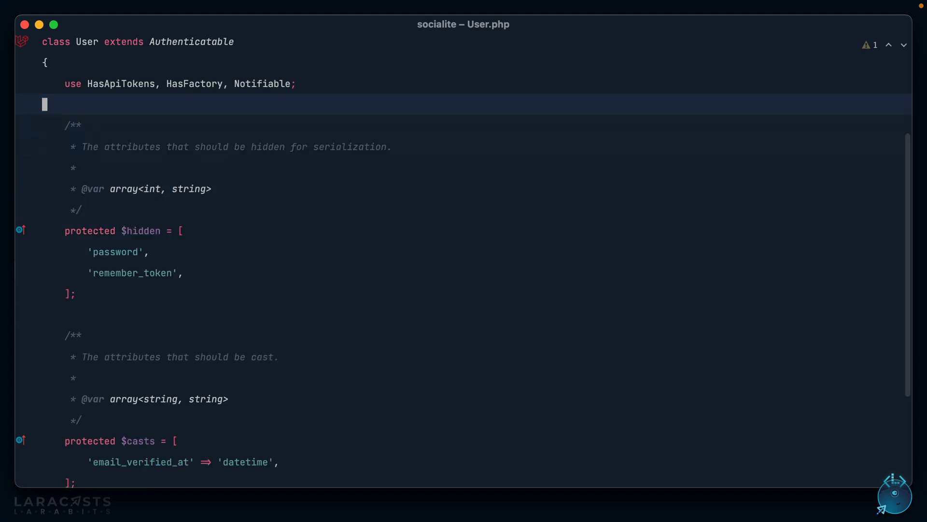
{"action": "mouse_move", "coordinate": [318, 197]}
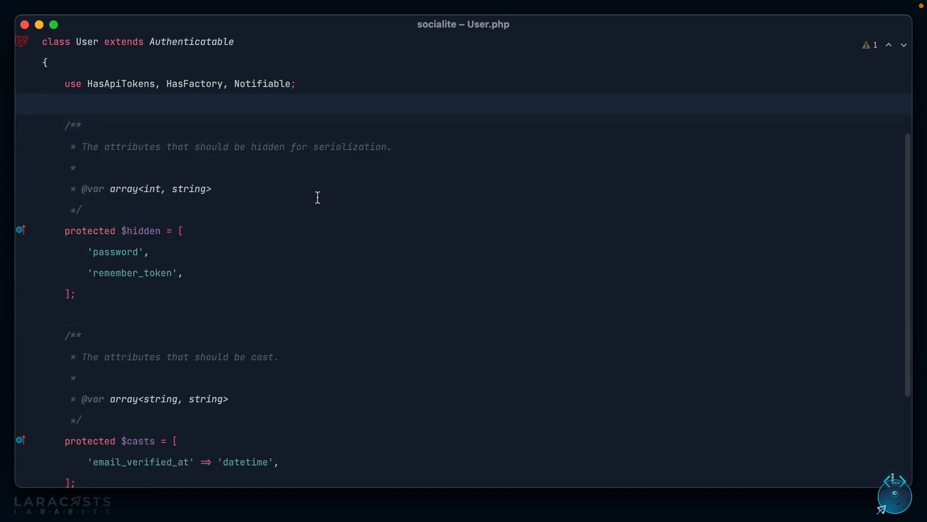
{"action": "type", "text": "A"}
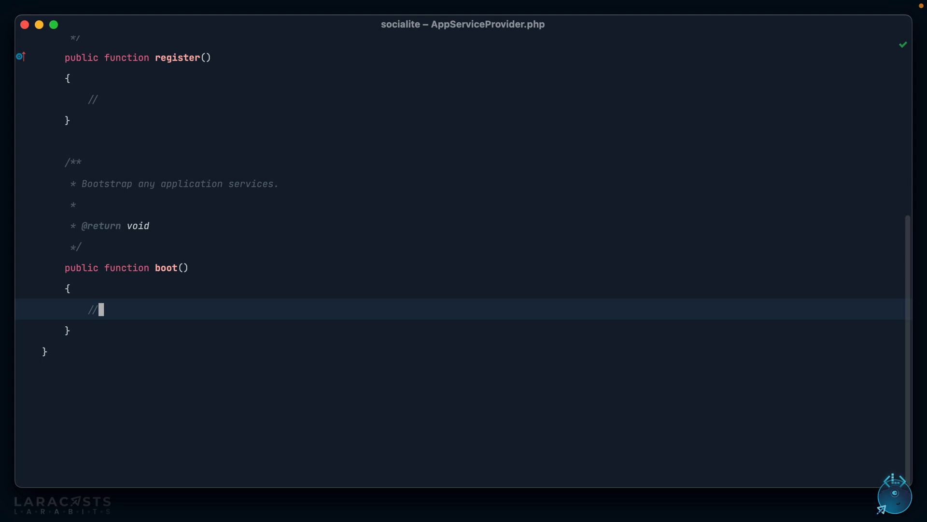
{"action": "type", "text": "Model"}
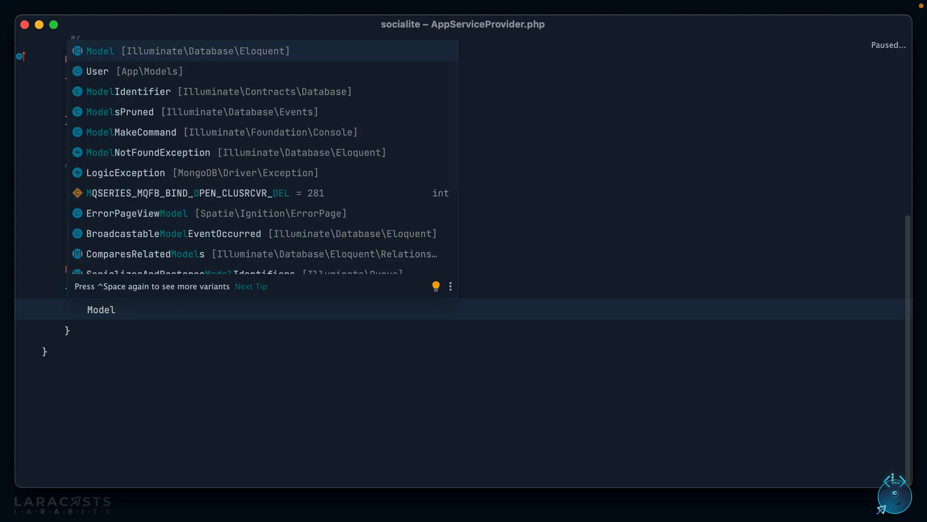
{"action": "type", "text": "::un"}
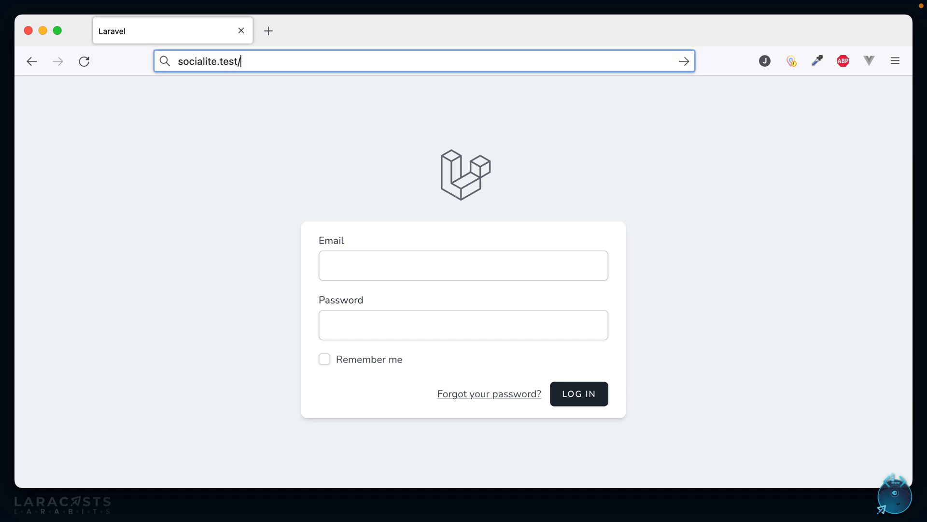
Step: Register via GitHub from socialite.test and check the users row now stores github_id and token
{"action": "key", "text": "Return"}
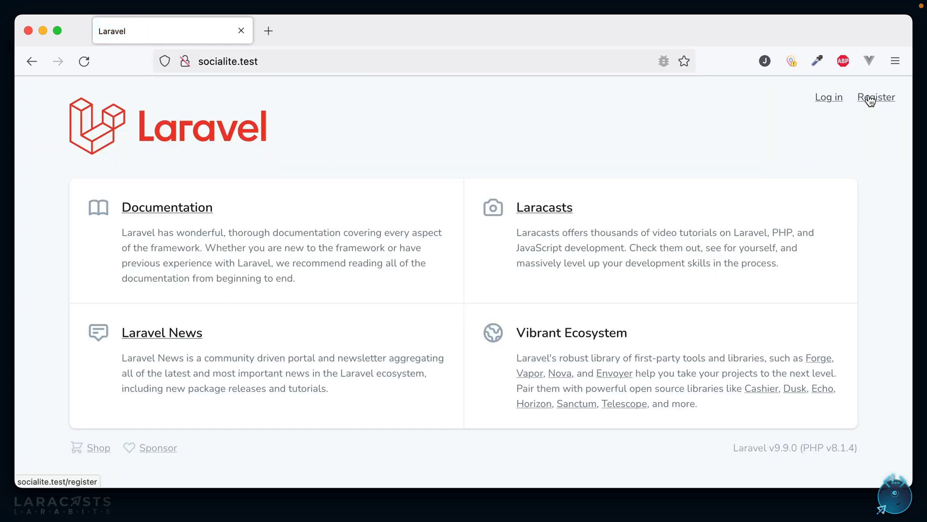
{"action": "left_click", "coordinate": [876, 96]}
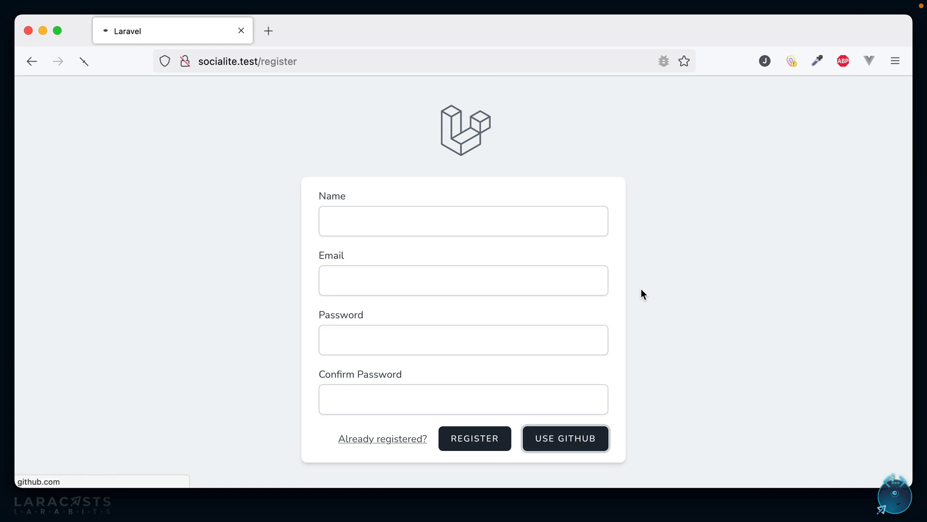
{"action": "left_click", "coordinate": [563, 439]}
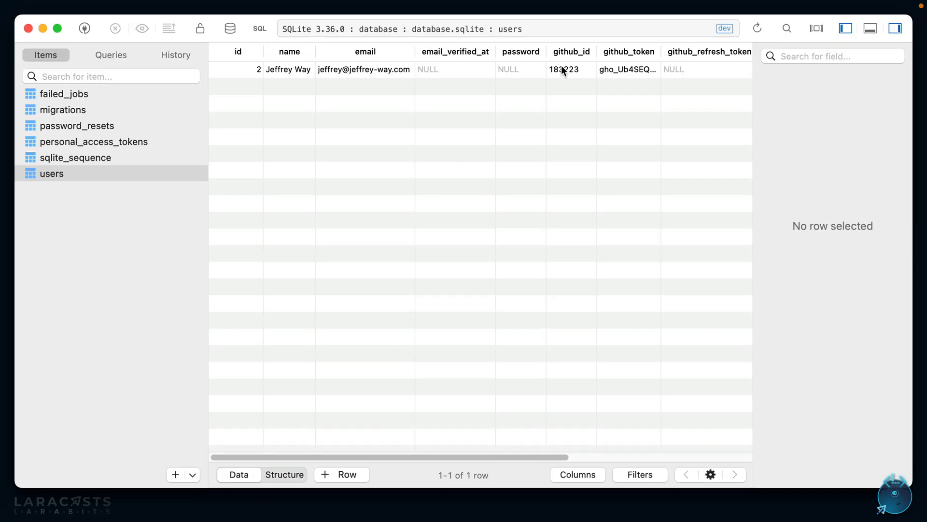
{"action": "left_click", "coordinate": [565, 69]}
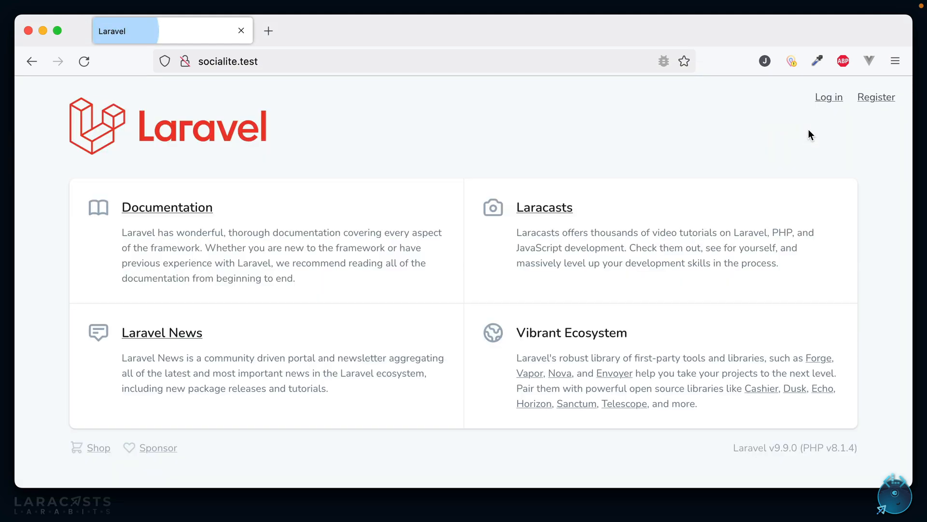
Step: Add an x-button-link to /auth/redirect labelled 'GitHub Log In' in login.blade.php
{"action": "left_click", "coordinate": [828, 96]}
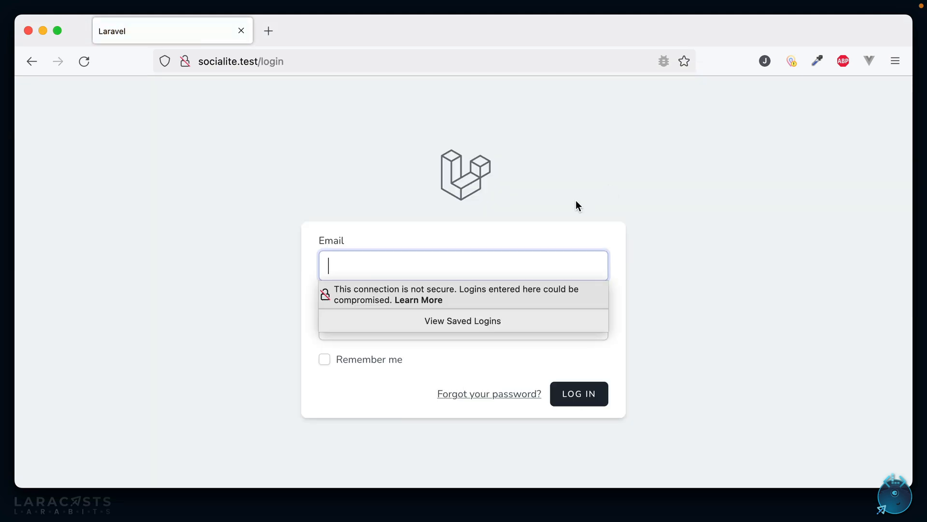
{"action": "mouse_move", "coordinate": [659, 373]}
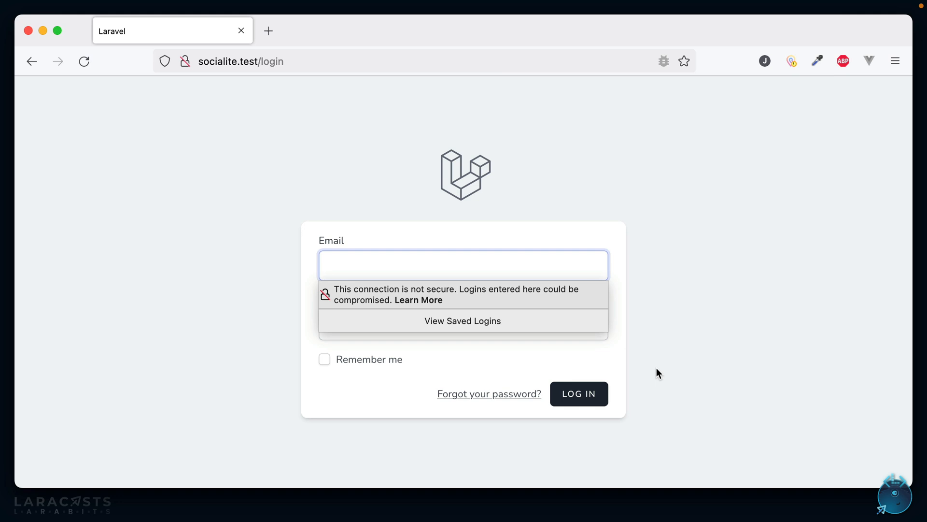
{"action": "left_click", "coordinate": [464, 265]}
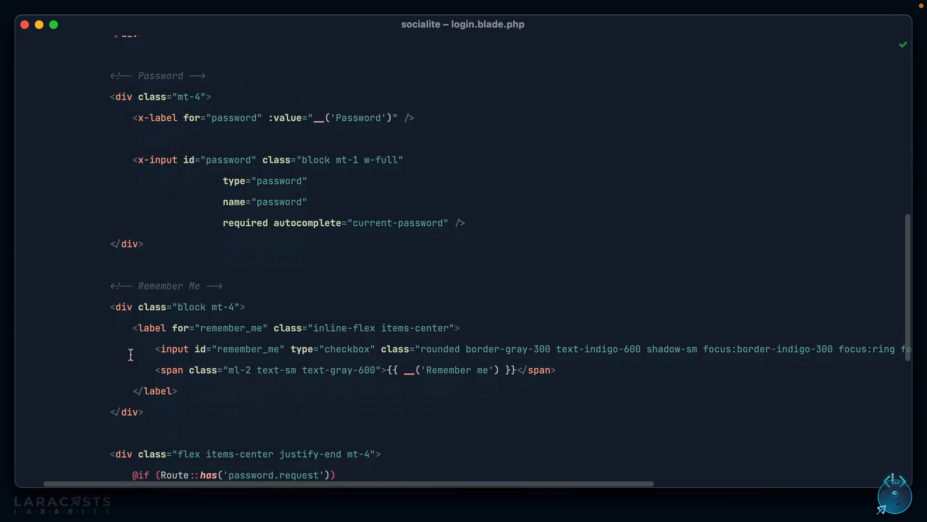
{"action": "scroll", "scroll_direction": "down", "scroll_amount": 3}
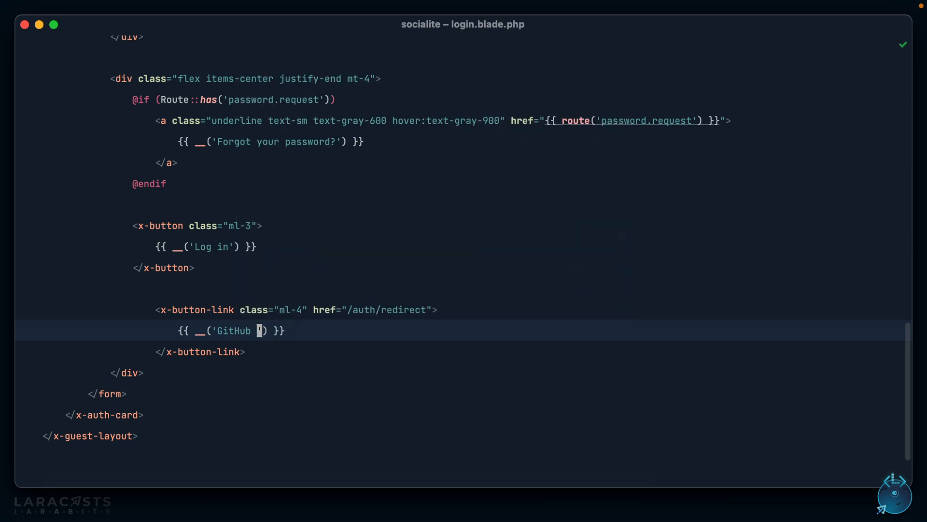
{"action": "type", "text": "Log In"}
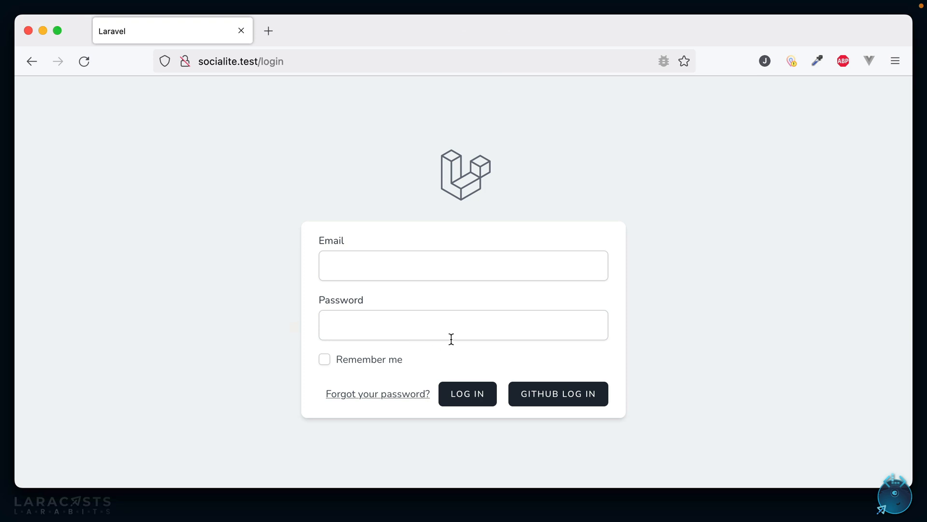
Step: Reload the login page and attempt login via the GITHUB LOG IN button
{"action": "left_click", "coordinate": [463, 265]}
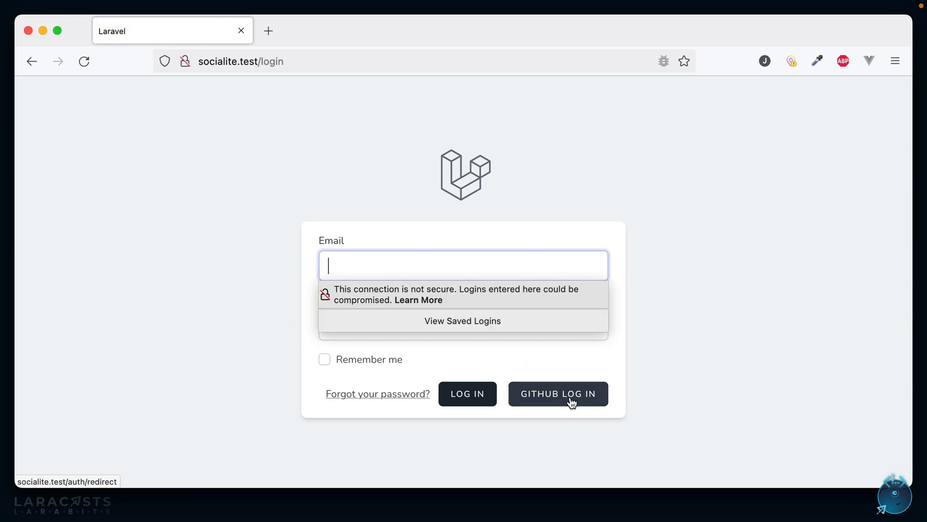
{"action": "left_click", "coordinate": [558, 393]}
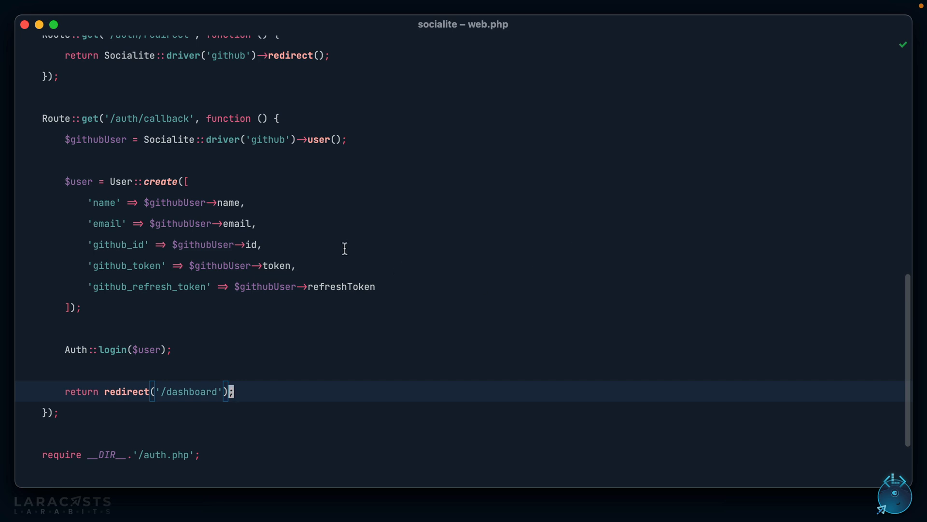
Step: Change /auth/callback to User::updateOrCreate matching on github_id, removing it from the values array
{"action": "left_click", "coordinate": [143, 181]}
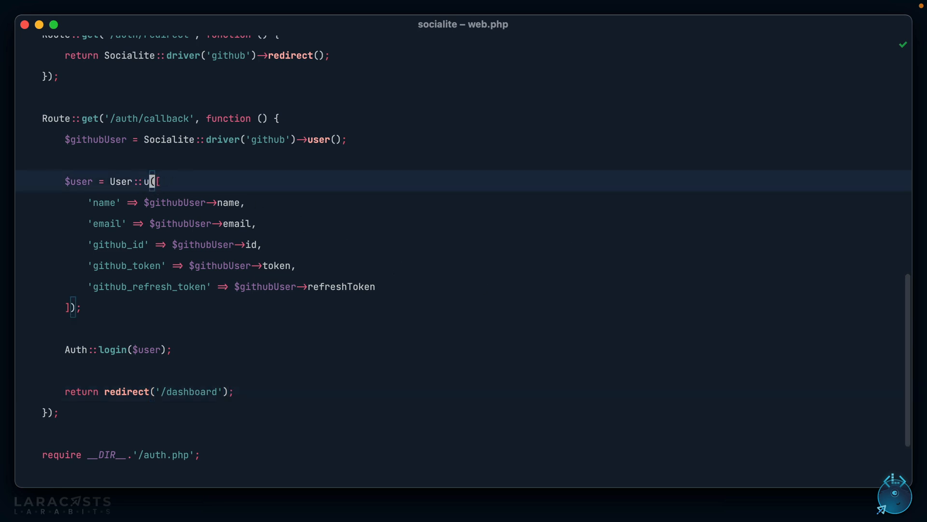
{"action": "type", "text": "updateOrCreate"}
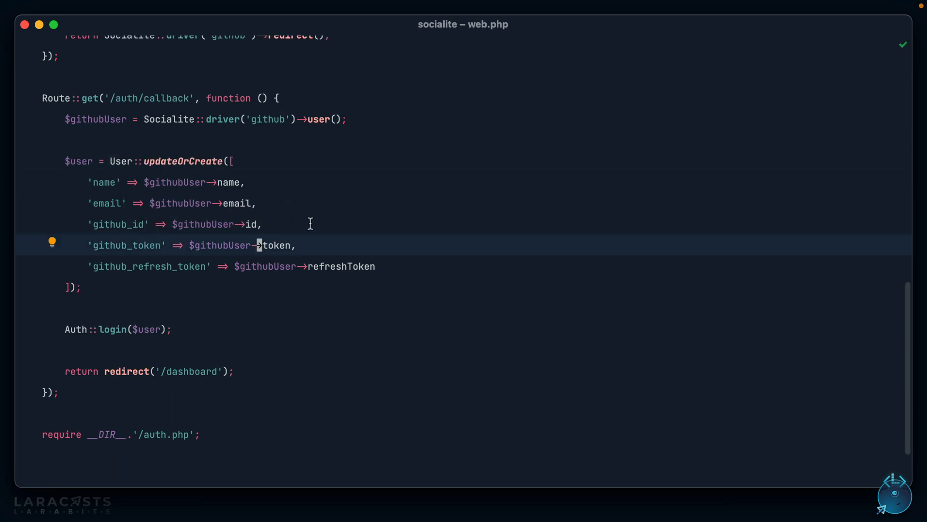
{"action": "mouse_move", "coordinate": [312, 226]}
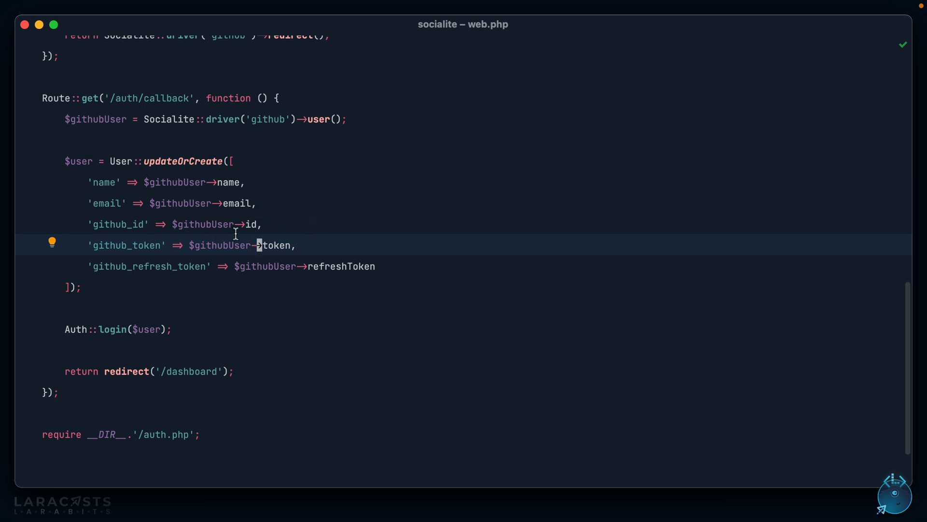
{"action": "left_click", "coordinate": [118, 223]}
{"action": "type", "text": "], ["}
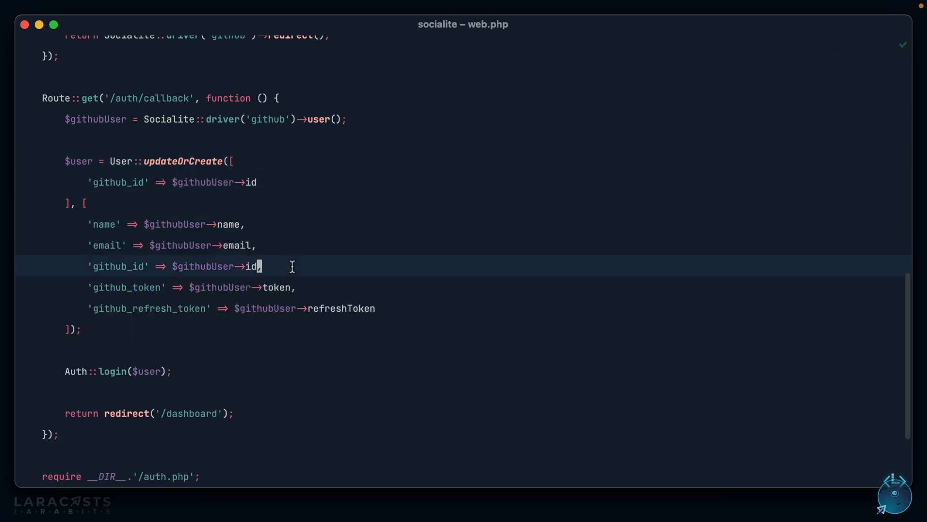
{"action": "key", "text": "Backspace"}
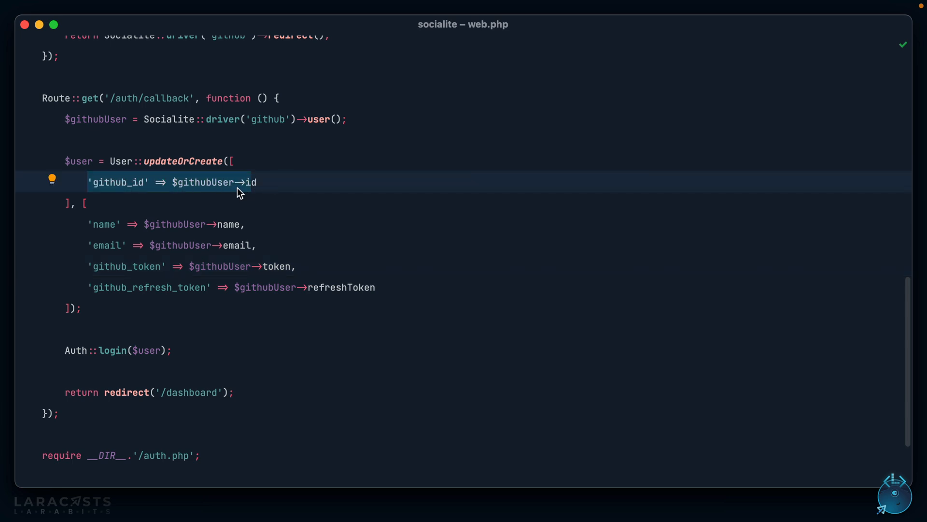
{"action": "mouse_move", "coordinate": [90, 223]}
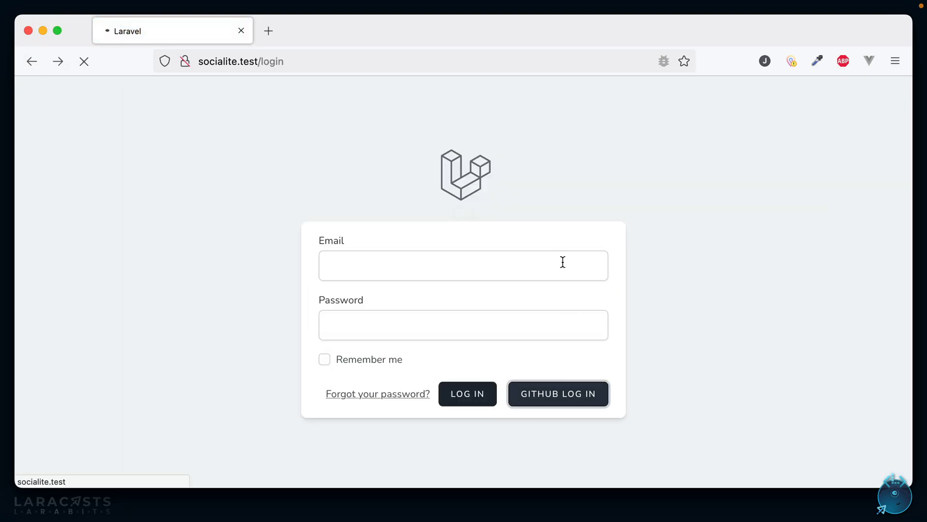
Step: Use GITHUB LOG IN to reach the dashboard as Jeffrey Way
{"action": "left_click", "coordinate": [557, 393]}
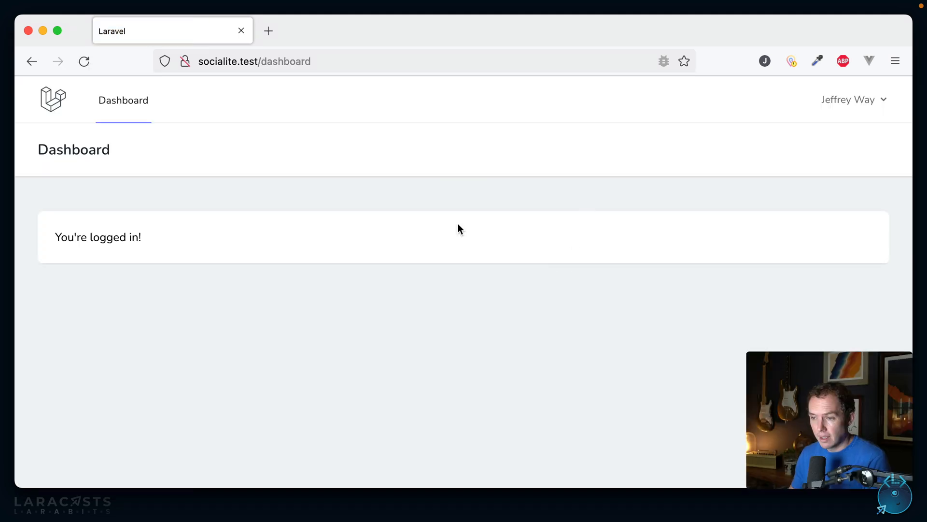